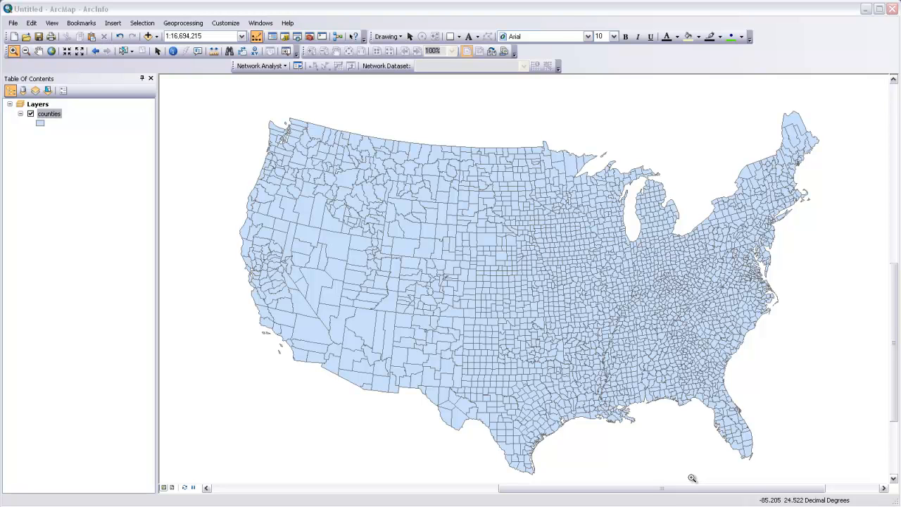
mouse_move(388, 235)
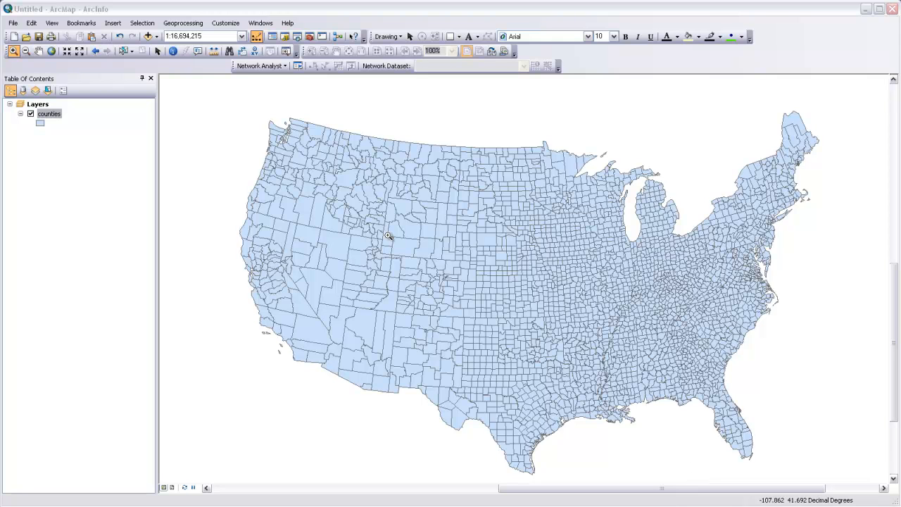
- Inspect the counties attribute table, including the HISPANIC and POP2000 fields, then close it
right_click(47, 112)
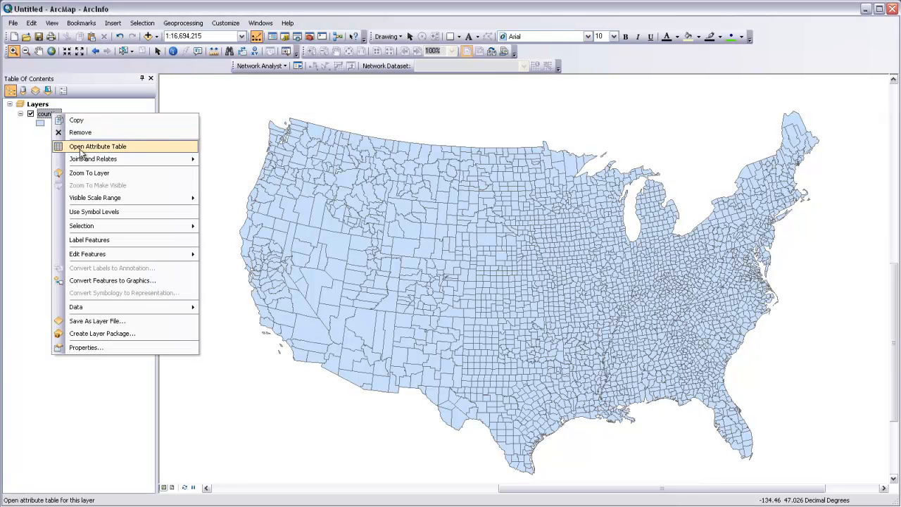
left_click(97, 145)
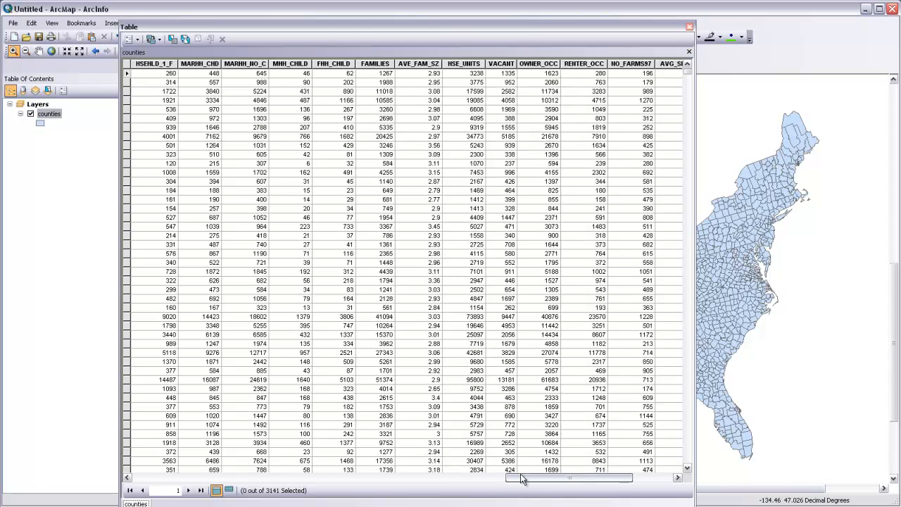
scroll("right", 3)
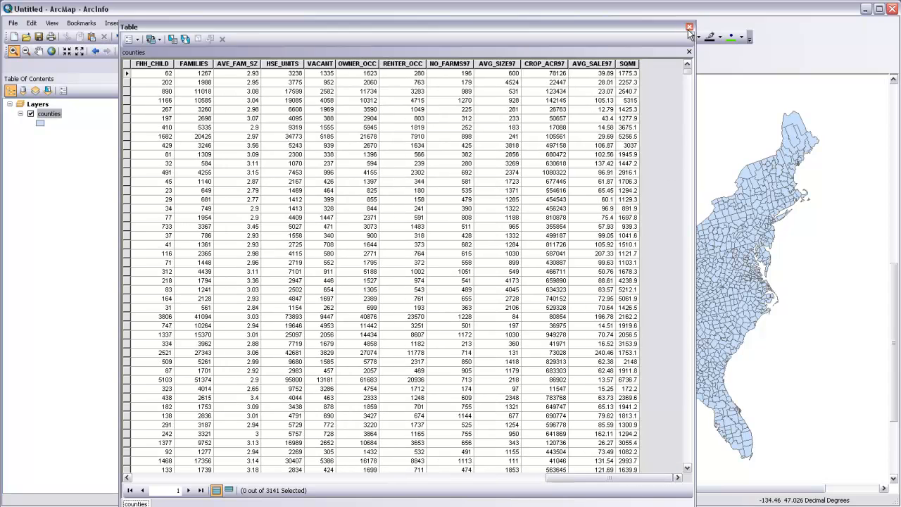
left_click(689, 27)
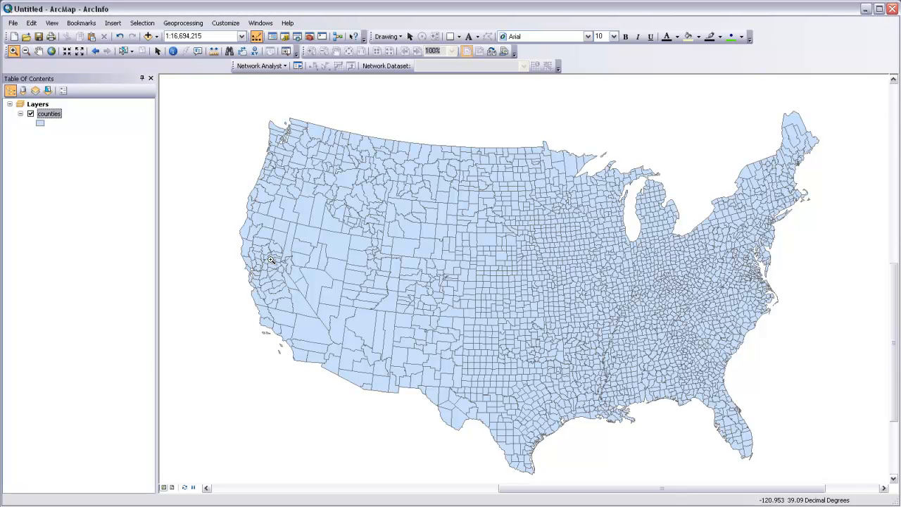
- Set the counties layer symbology to graduated colors on the HISPANIC field
right_click(48, 113)
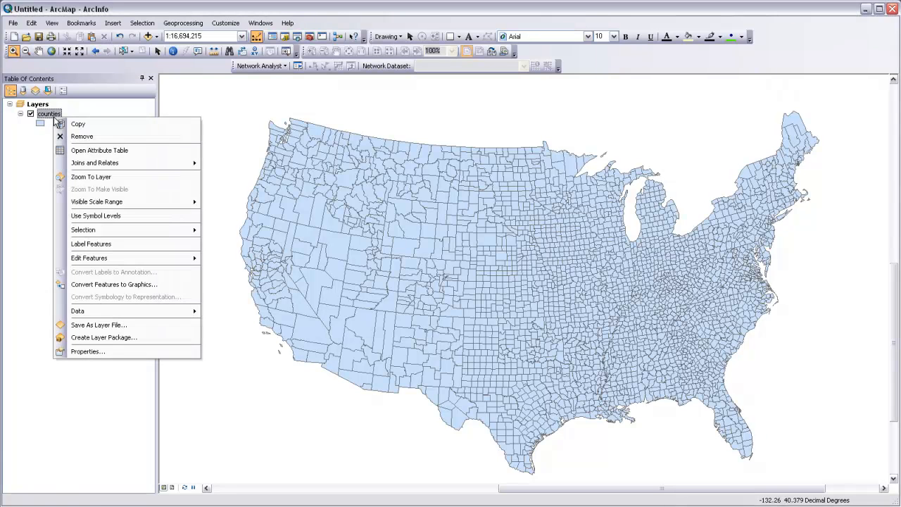
left_click(88, 352)
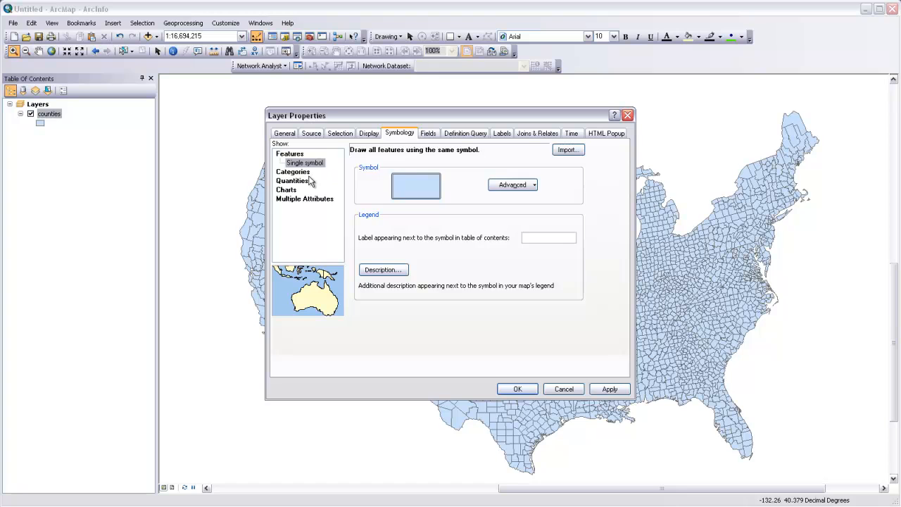
left_click(291, 171)
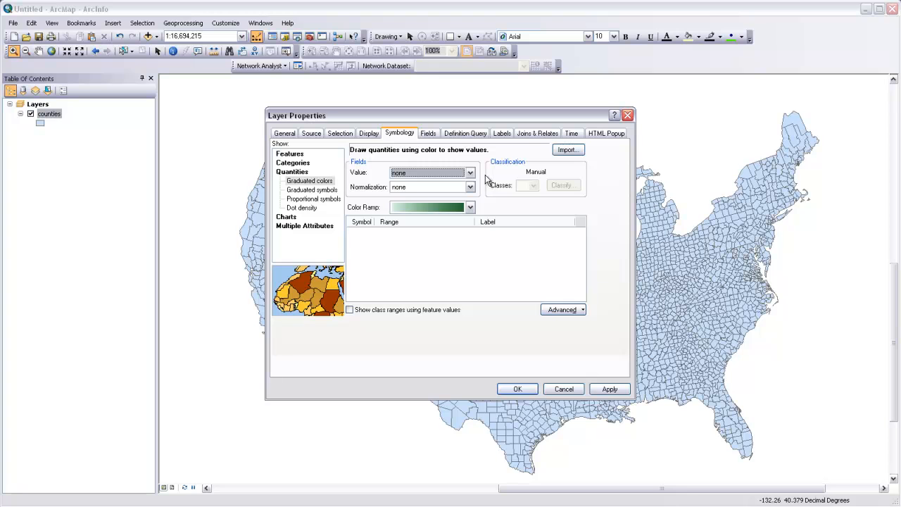
left_click(470, 172)
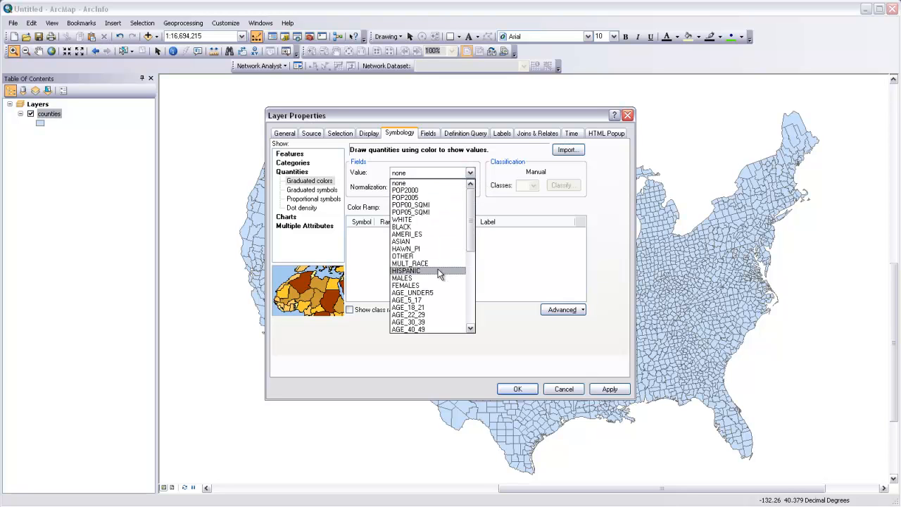
left_click(405, 270)
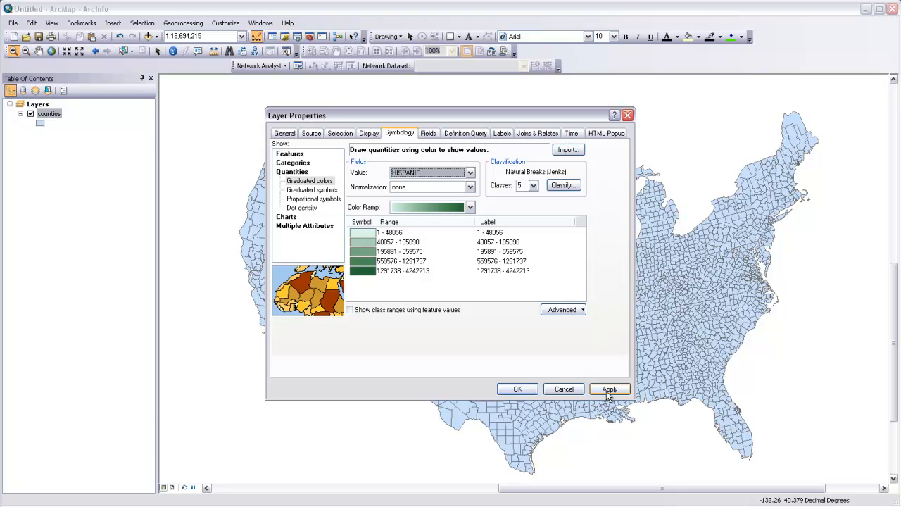
- Apply the five green natural-breaks HISPANIC classes to the counties map
left_click(608, 389)
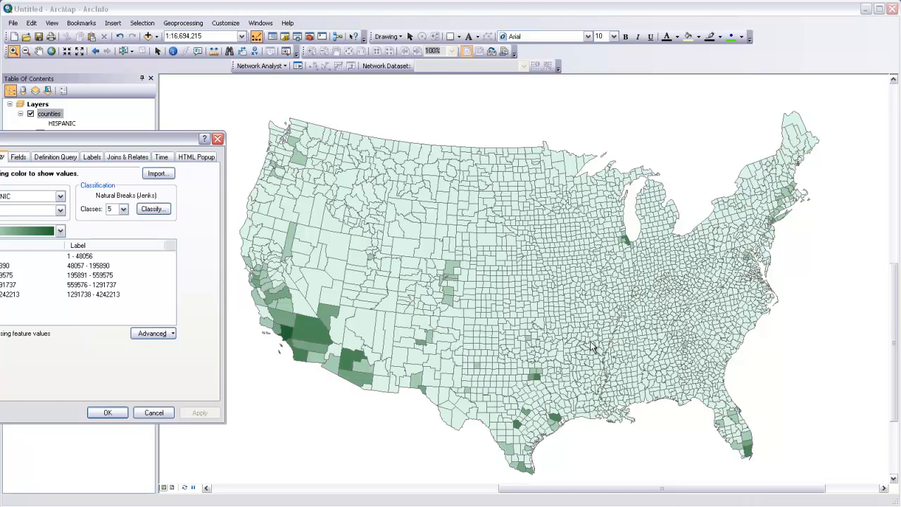
mouse_move(645, 228)
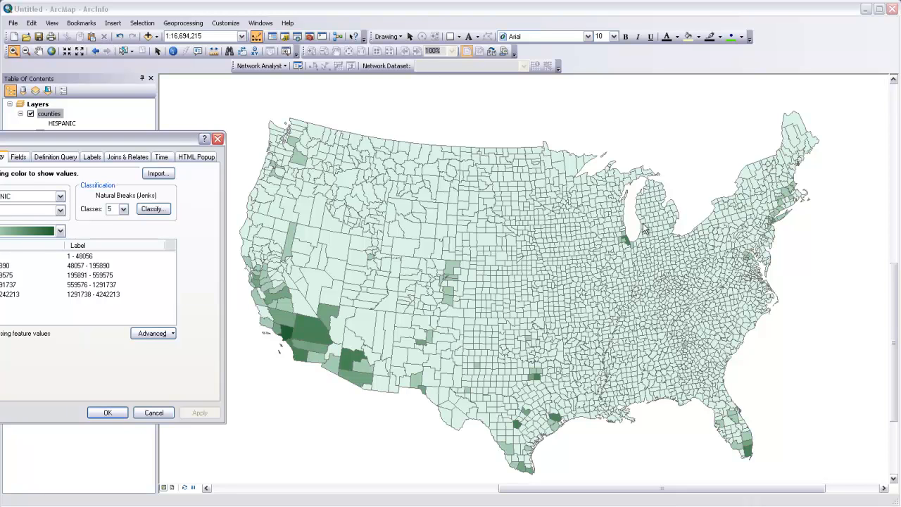
mouse_move(293, 348)
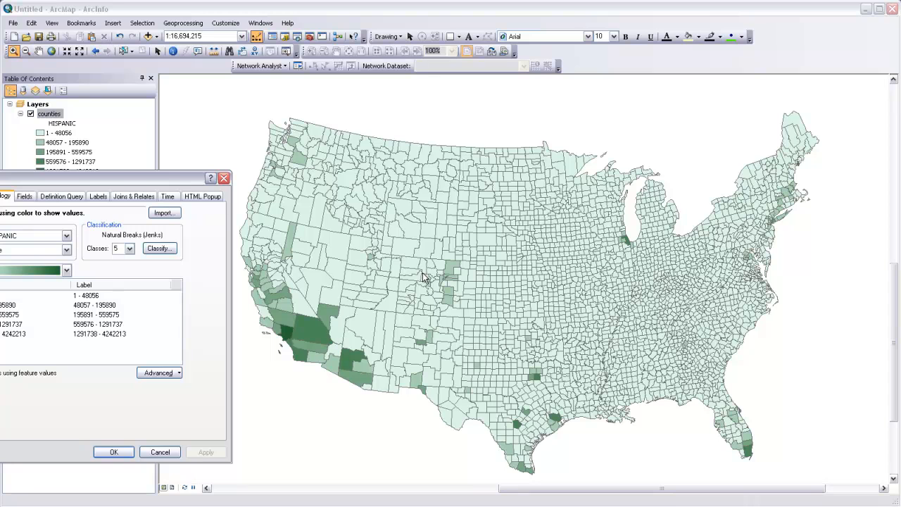
mouse_move(357, 315)
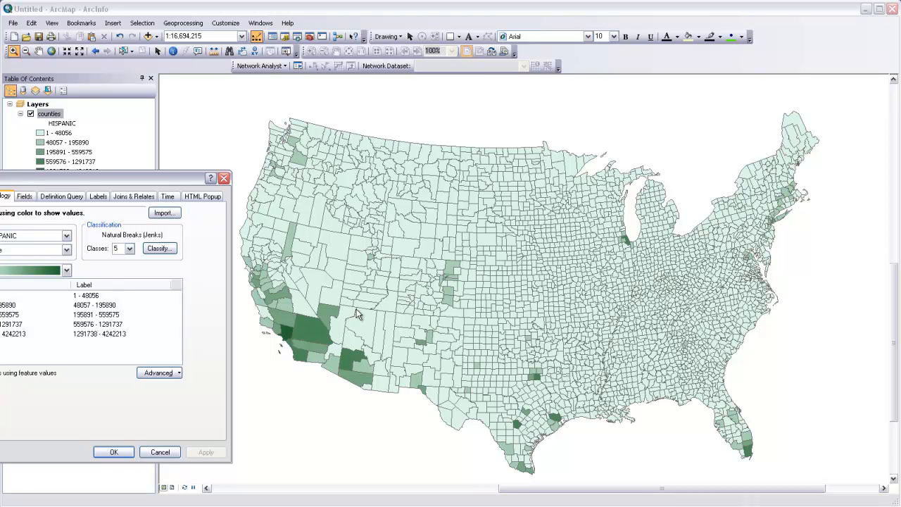
mouse_move(496, 359)
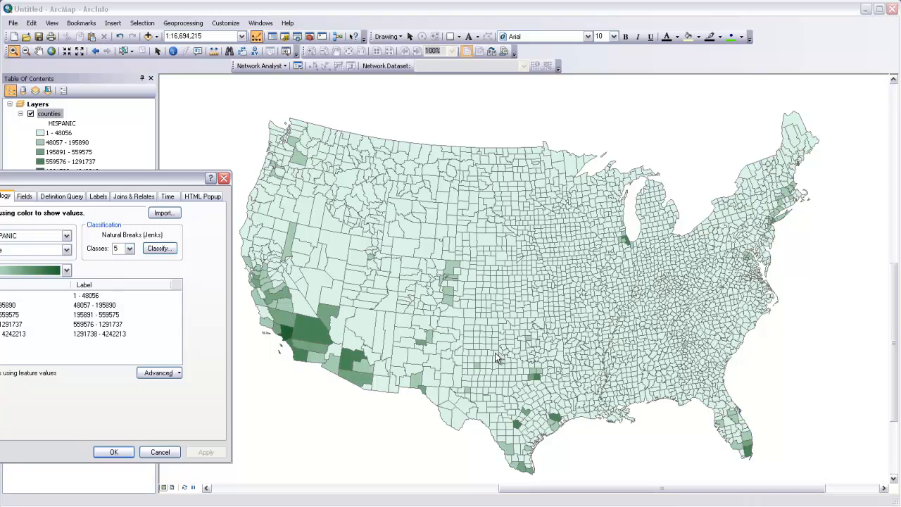
mouse_move(451, 287)
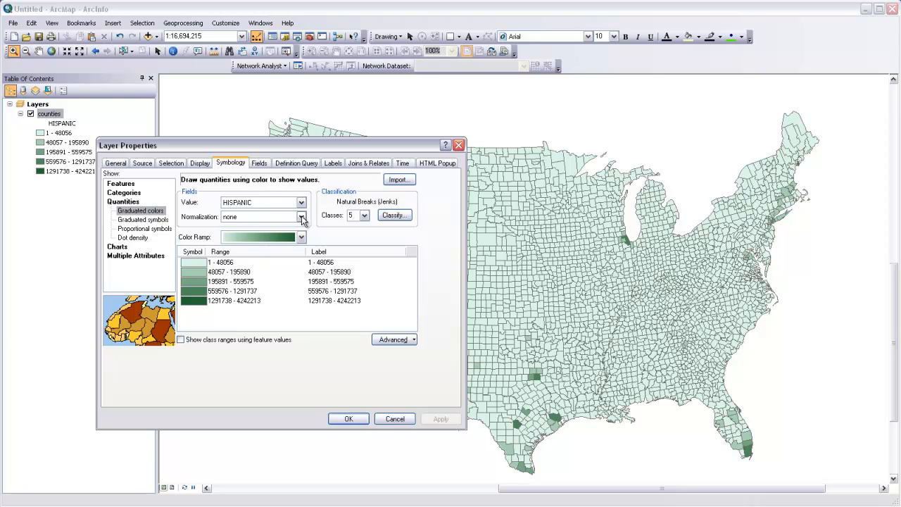
- Normalize the HISPANIC values by POP2000 and apply the shading to the map
left_click(301, 217)
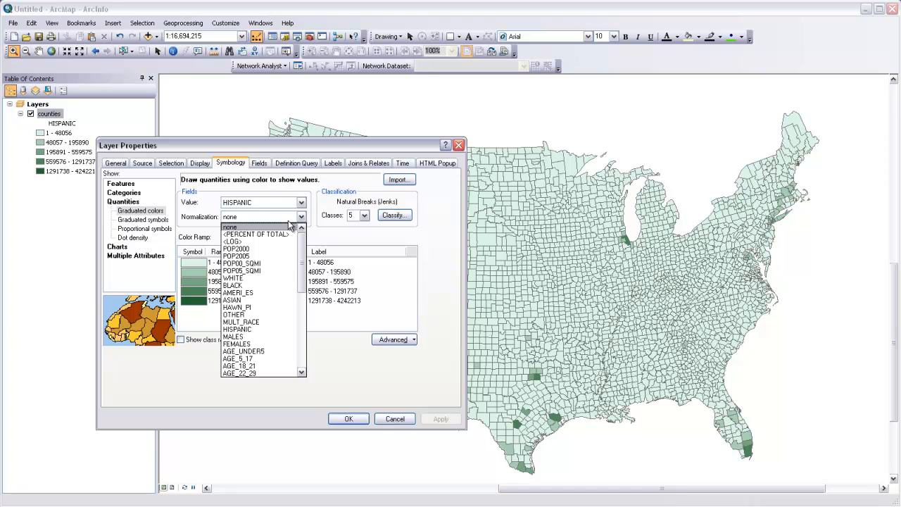
left_click(237, 248)
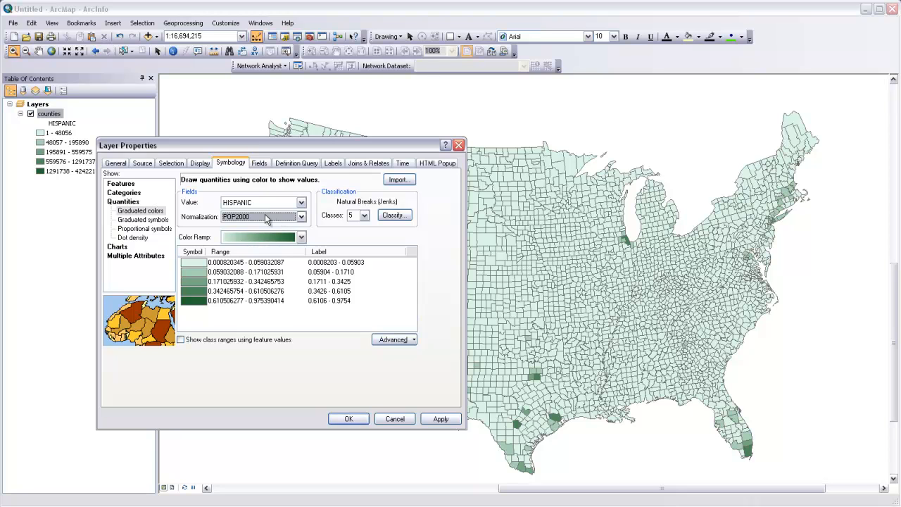
mouse_move(417, 414)
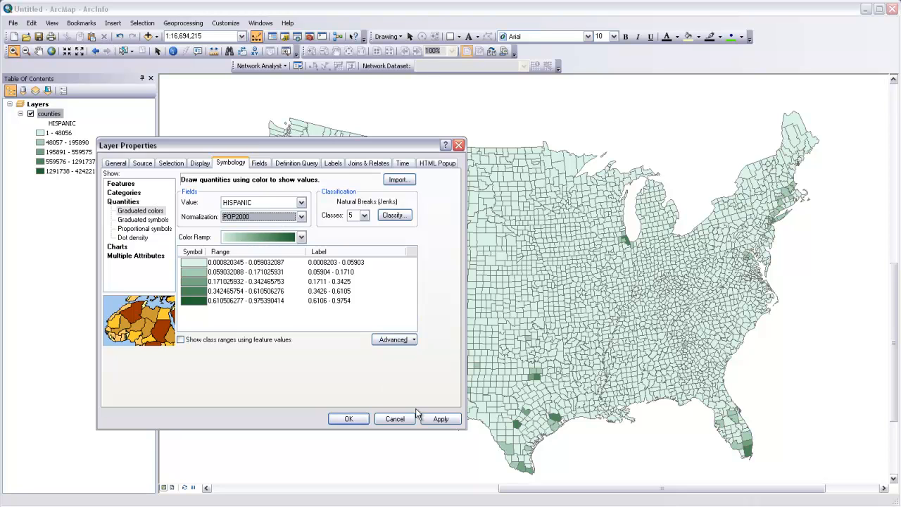
left_click(439, 418)
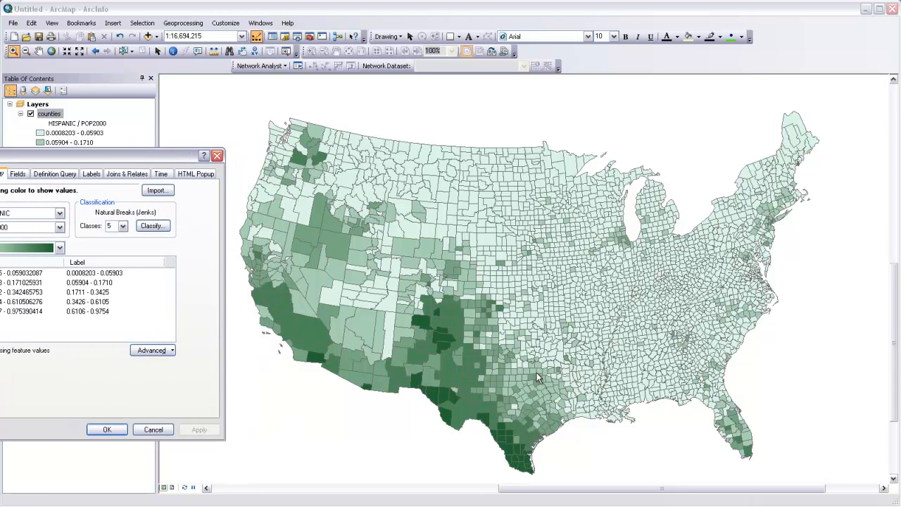
mouse_move(527, 386)
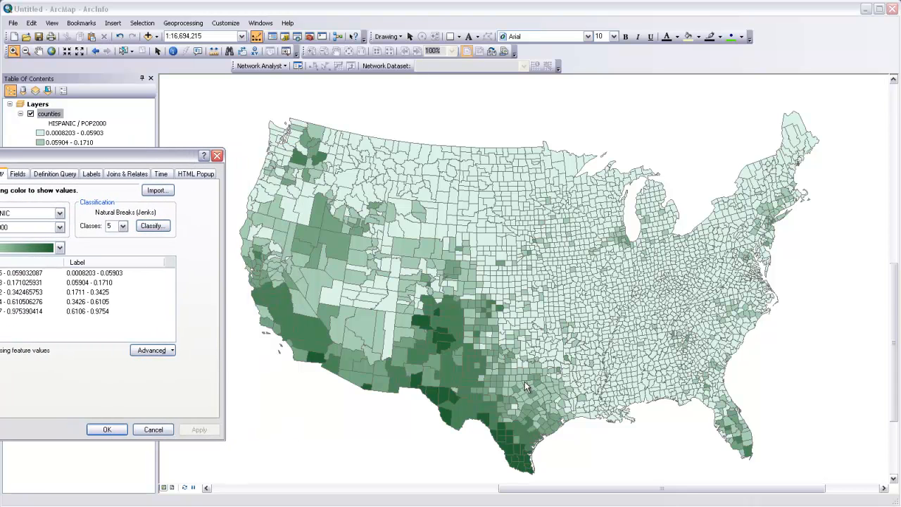
mouse_move(471, 313)
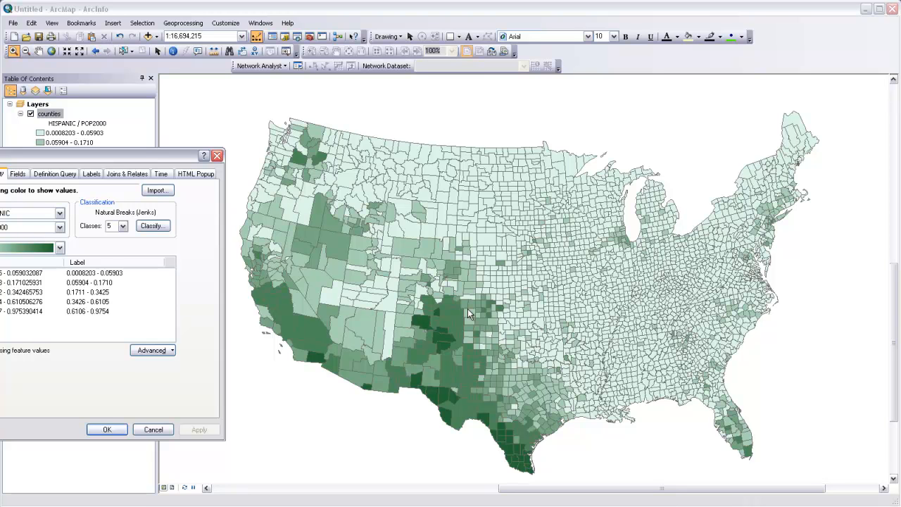
mouse_move(521, 392)
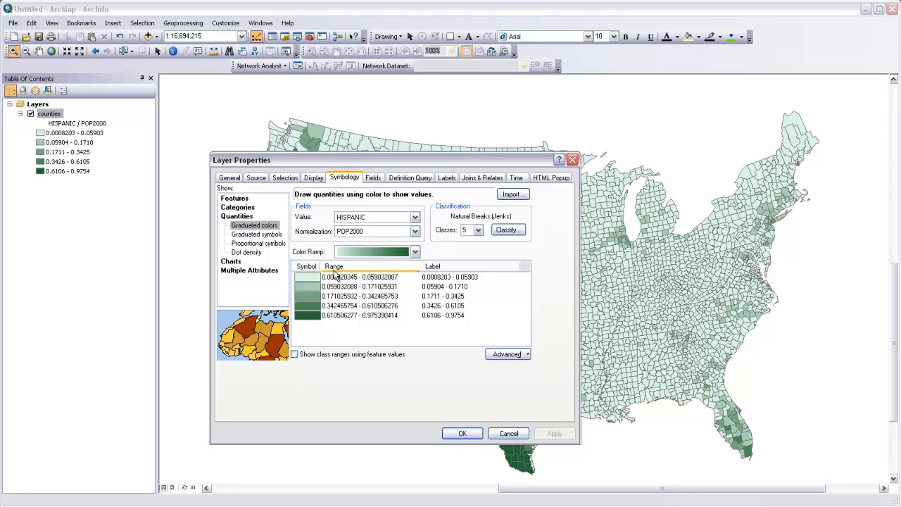
- Bring up the classification settings showing Natural Breaks (Jenks) with five classes and a histogram
left_click(479, 231)
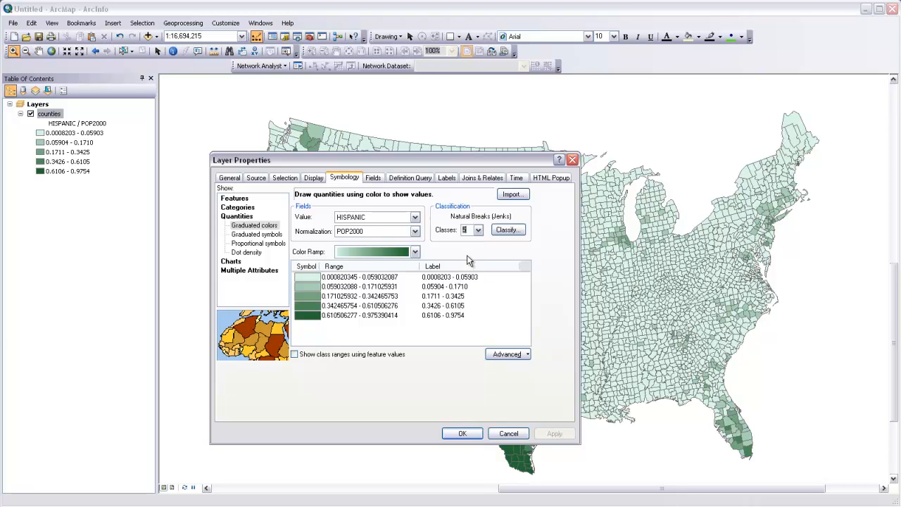
left_click(507, 230)
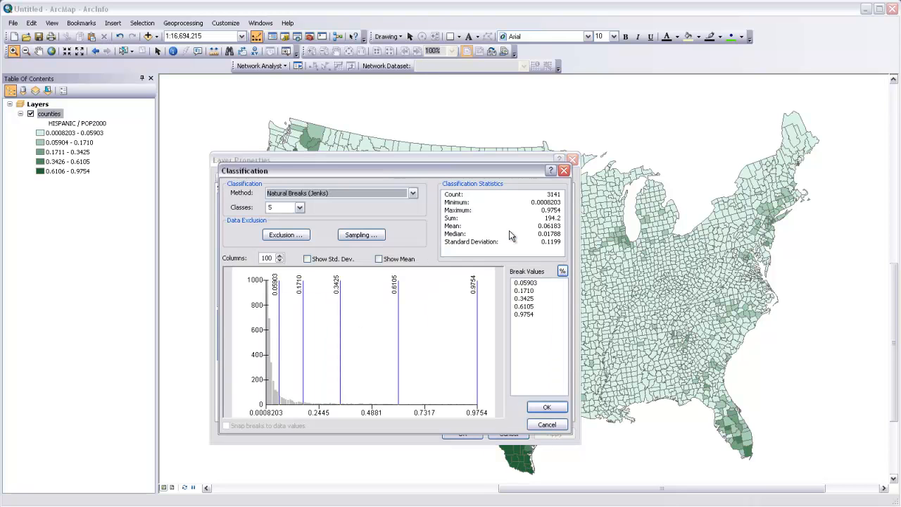
- Compare Equal Interval with Quantile and leave the five-class method on Quantile
left_click_drag(394, 171, 401, 155)
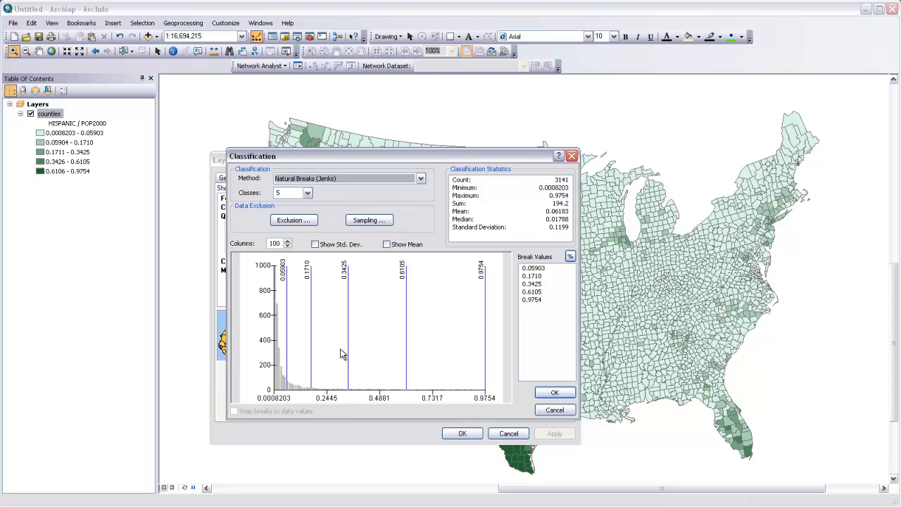
mouse_move(306, 360)
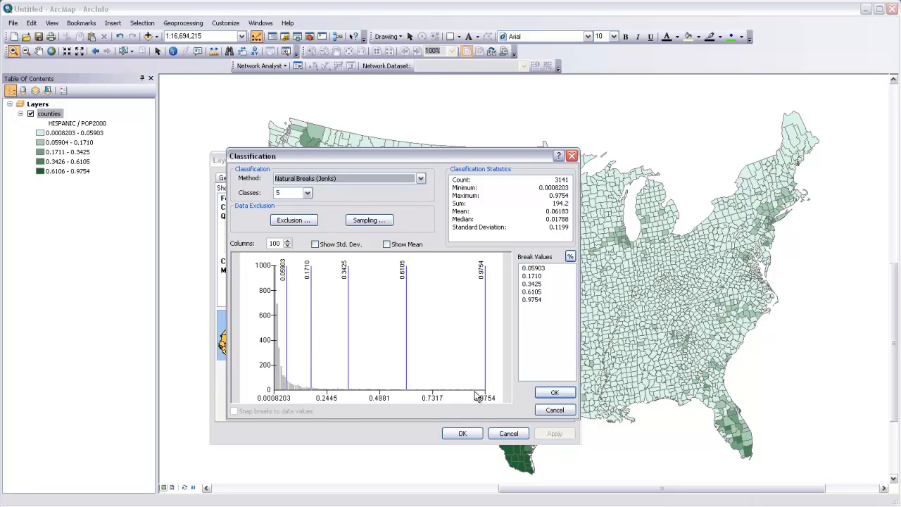
mouse_move(464, 395)
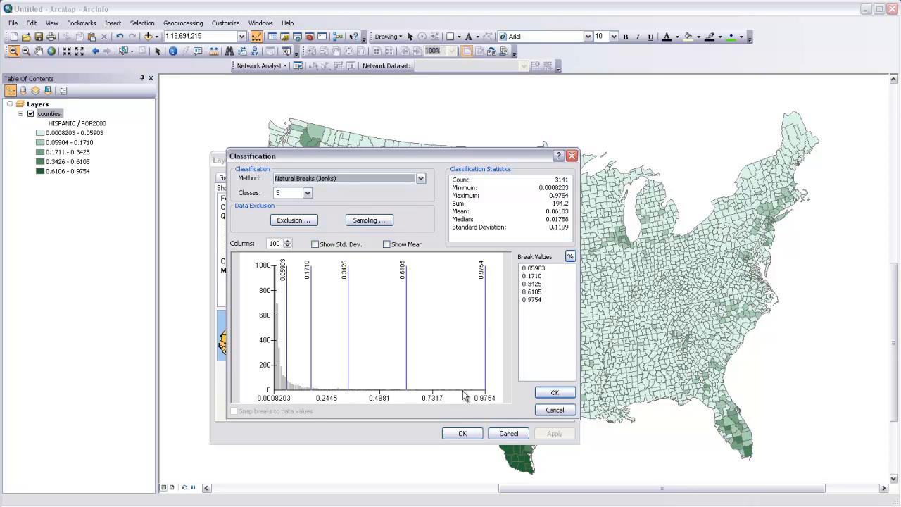
mouse_move(372, 385)
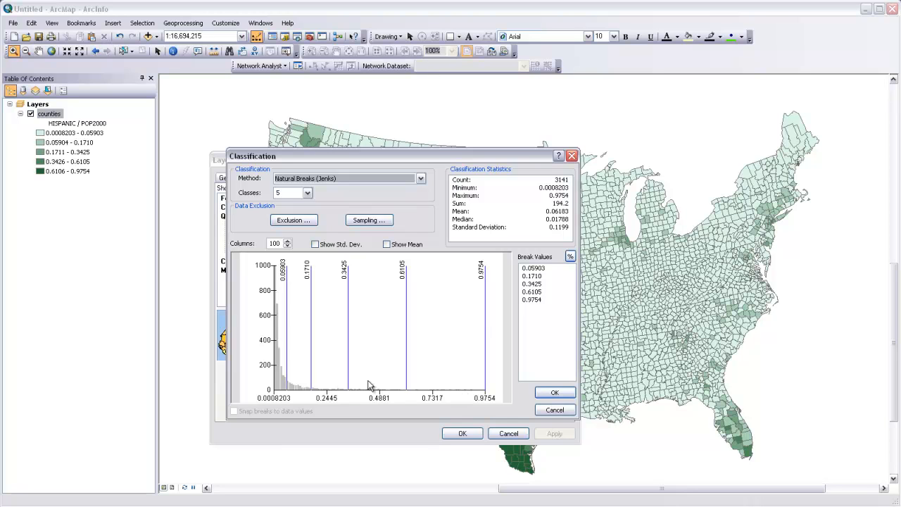
mouse_move(366, 366)
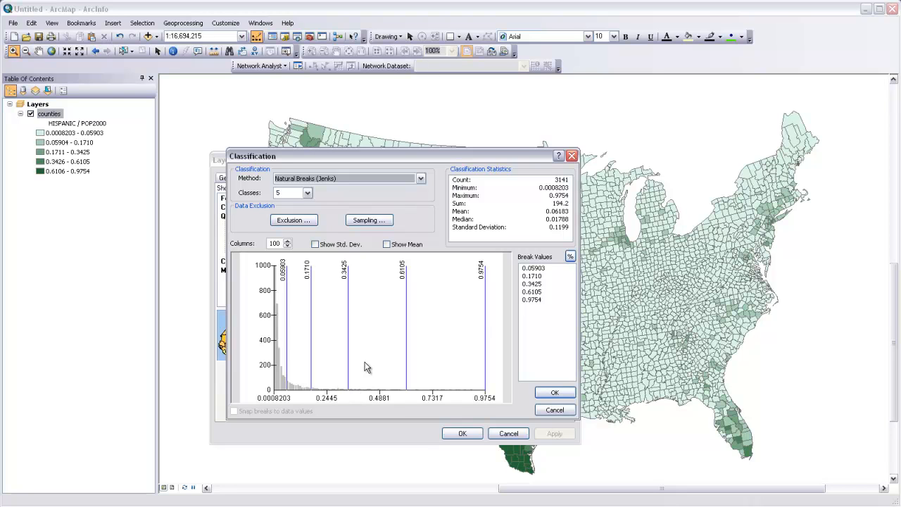
mouse_move(466, 388)
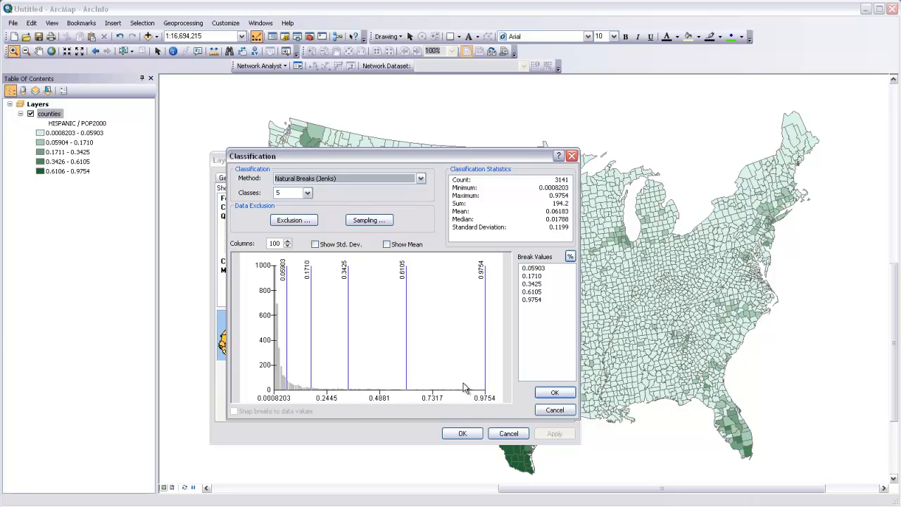
mouse_move(377, 396)
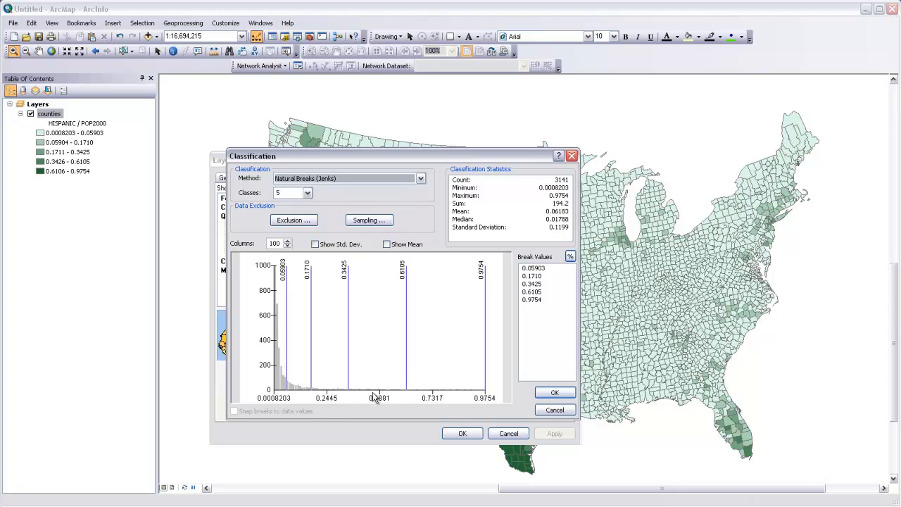
left_click(420, 177)
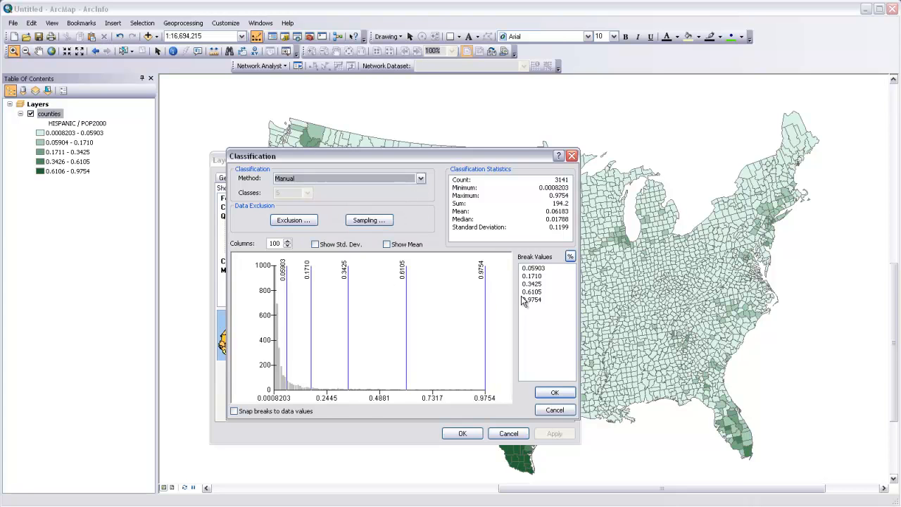
left_click(532, 267)
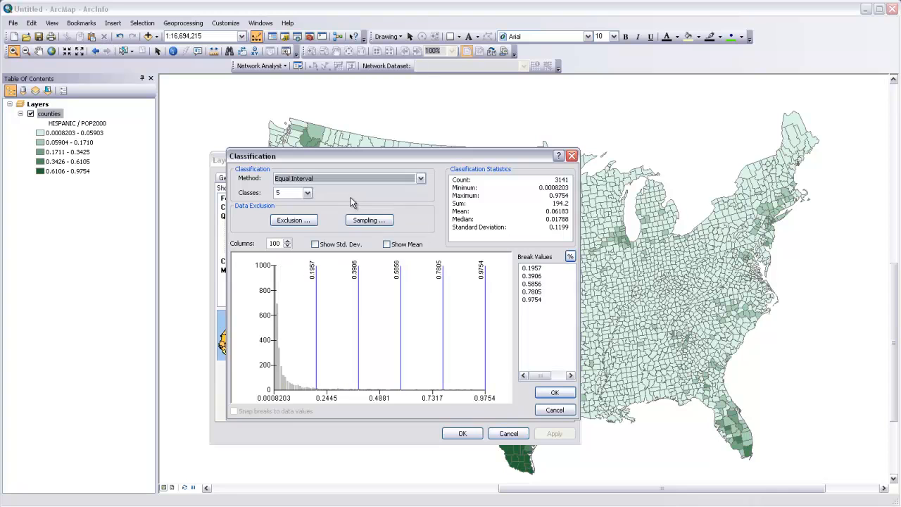
mouse_move(331, 363)
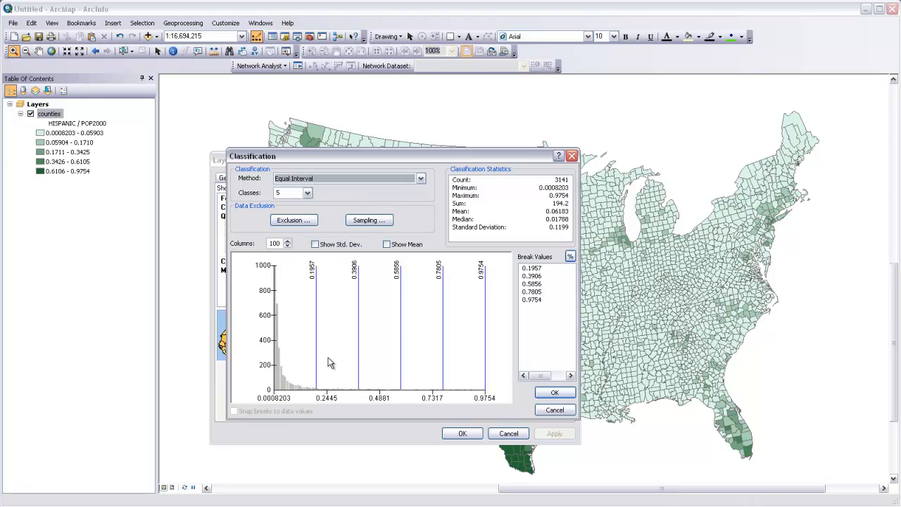
mouse_move(500, 392)
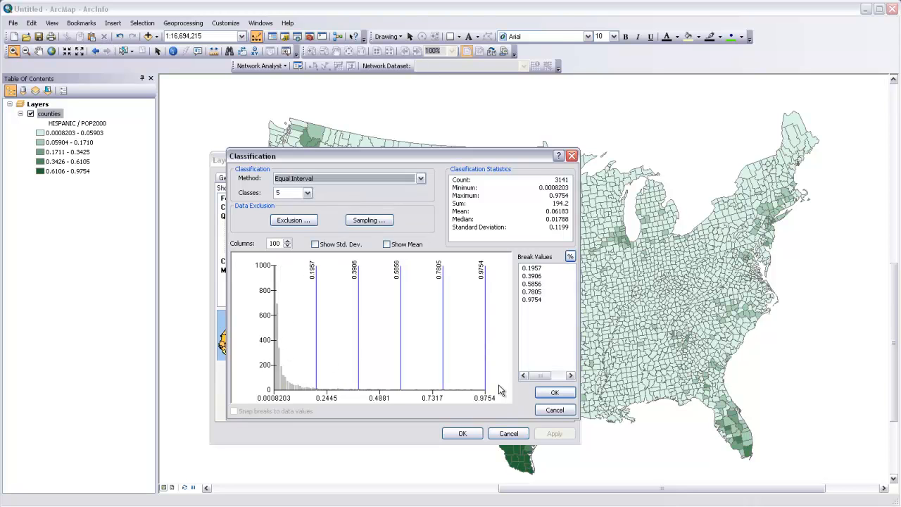
mouse_move(417, 176)
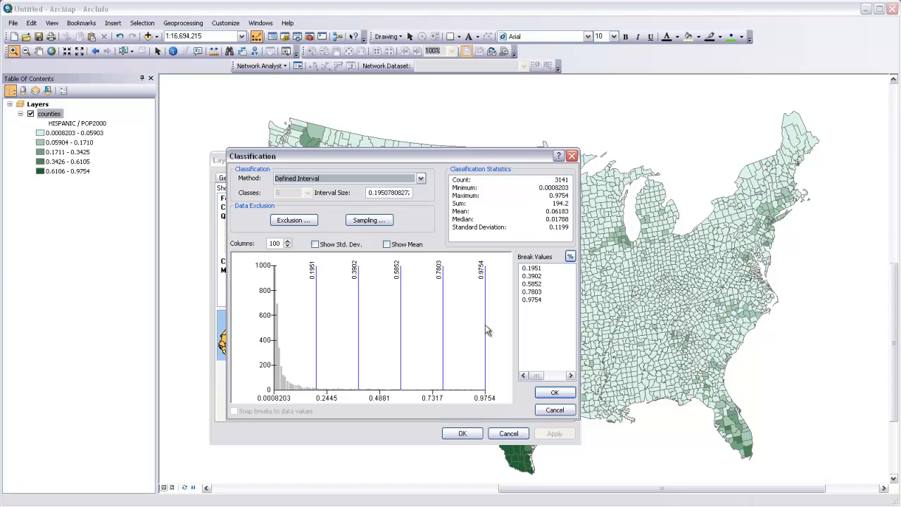
left_click(420, 177)
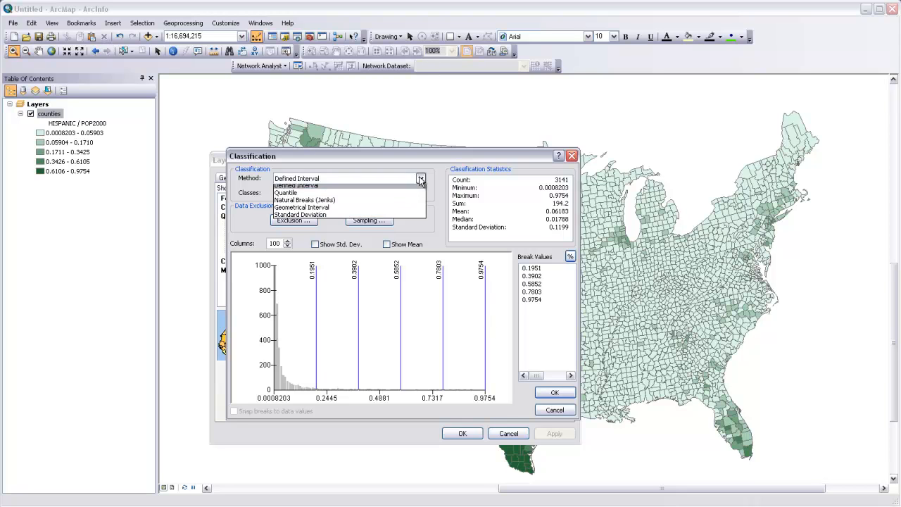
left_click(286, 192)
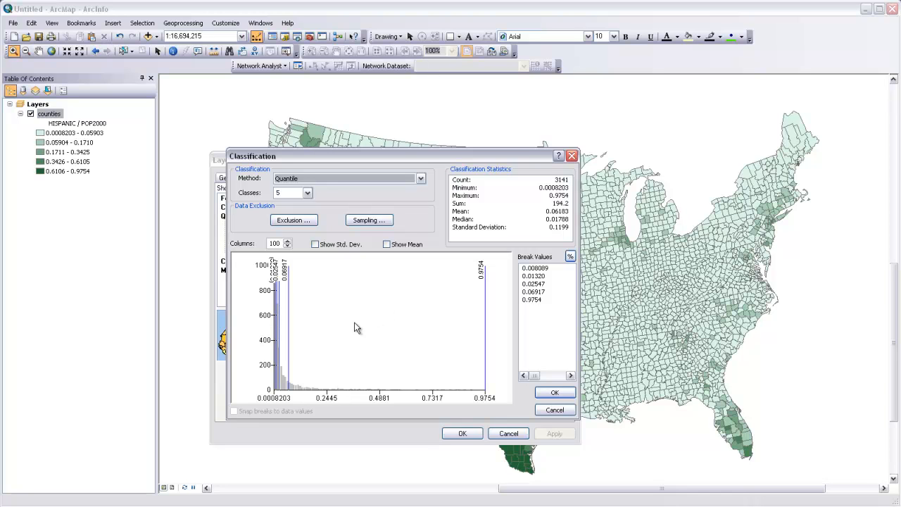
mouse_move(324, 347)
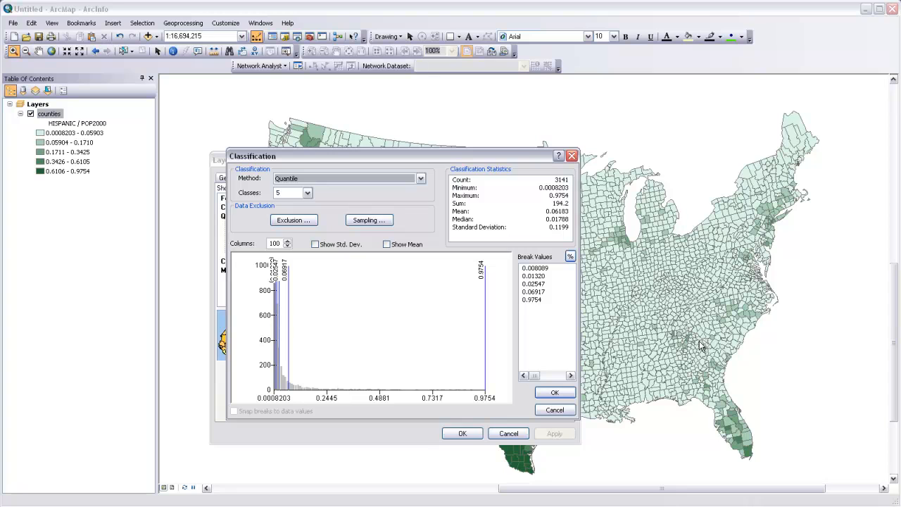
mouse_move(345, 357)
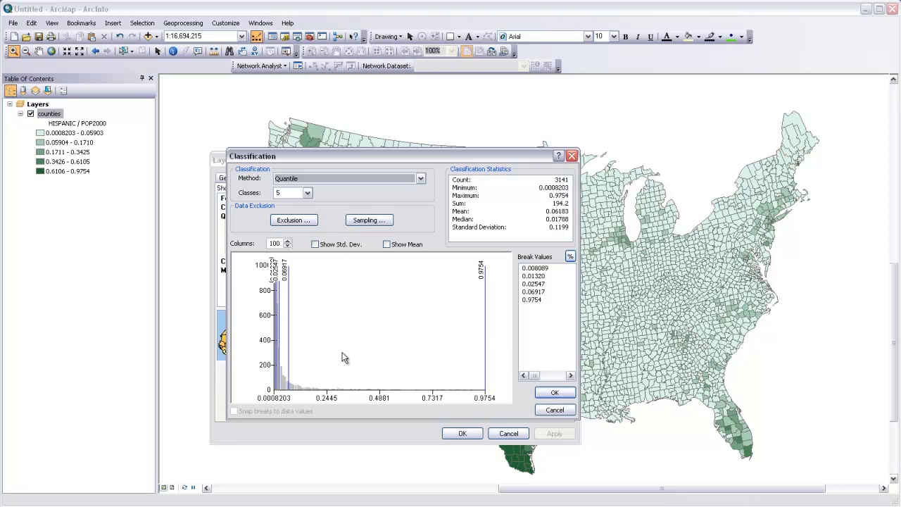
mouse_move(355, 344)
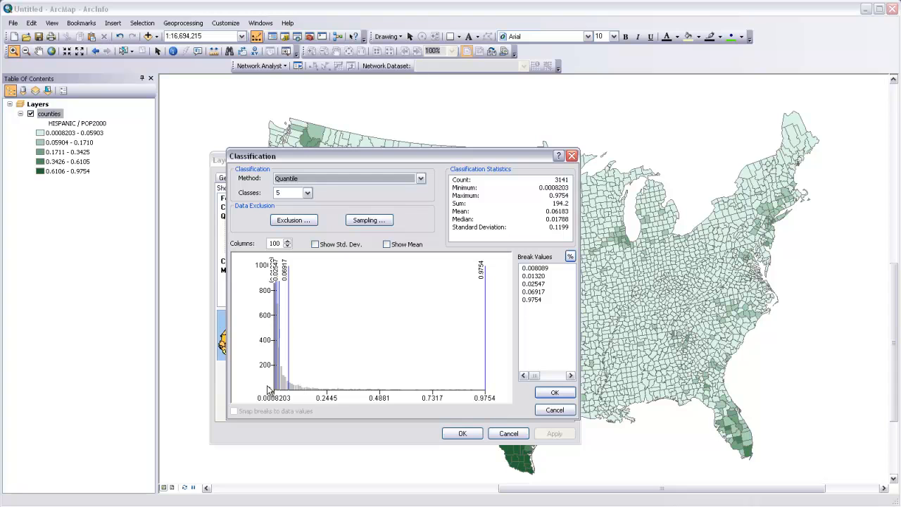
mouse_move(529, 428)
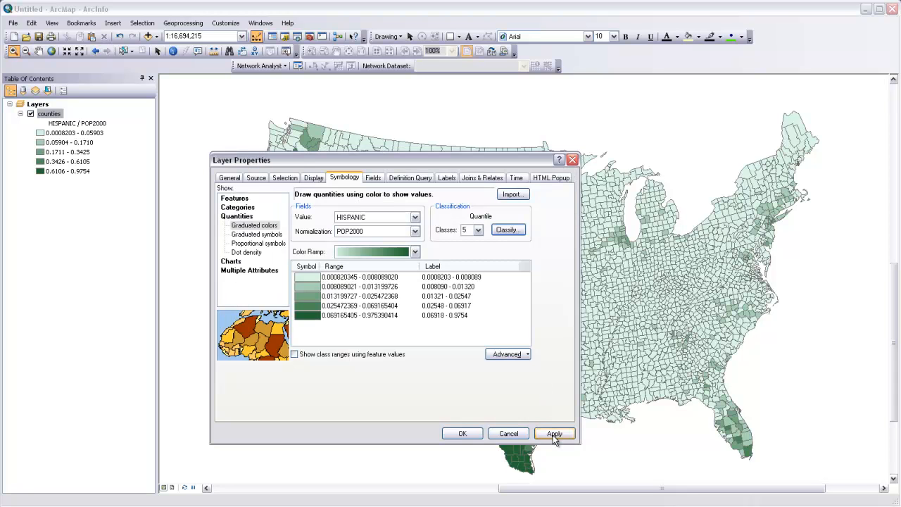
- Apply the five quantile classes of HISPANIC / POP2000 to the counties map
left_click(554, 434)
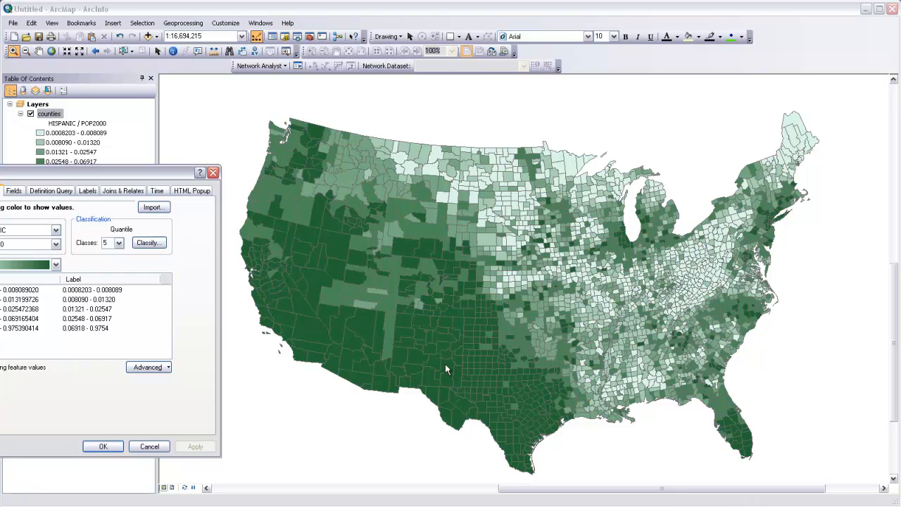
mouse_move(294, 253)
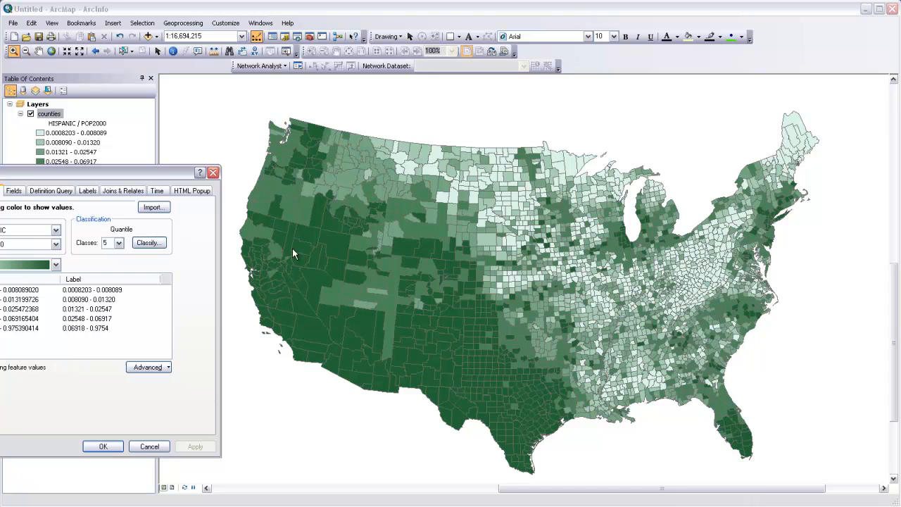
mouse_move(472, 405)
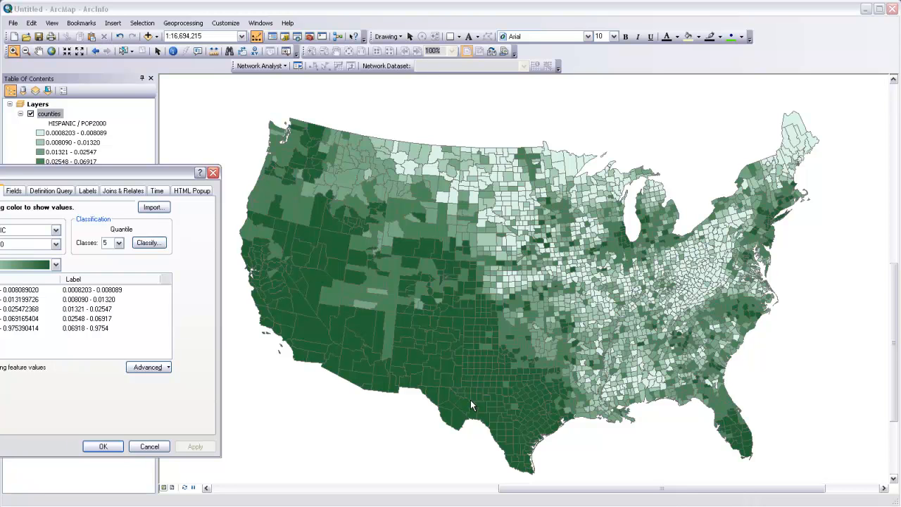
mouse_move(467, 380)
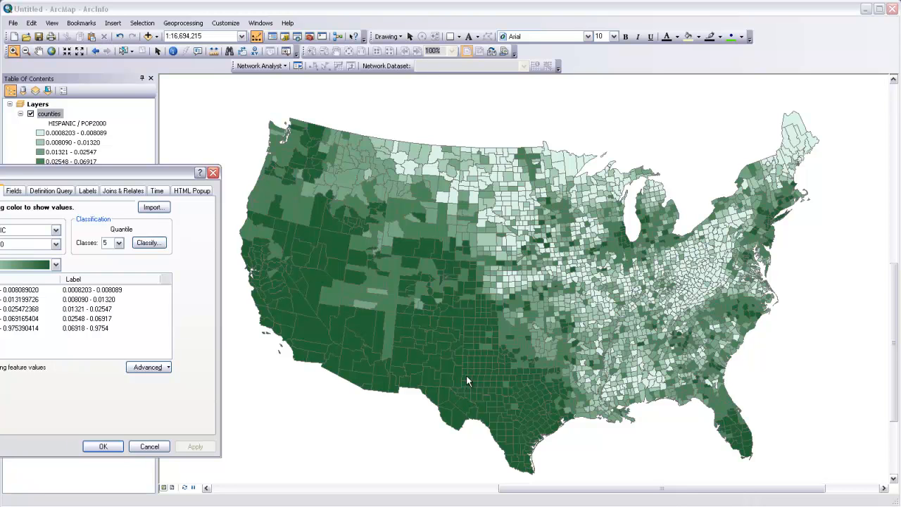
mouse_move(510, 429)
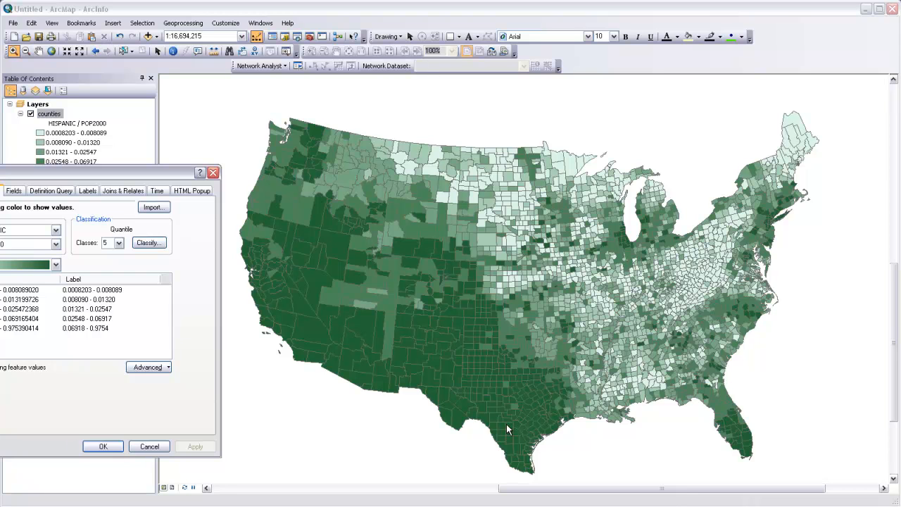
mouse_move(472, 442)
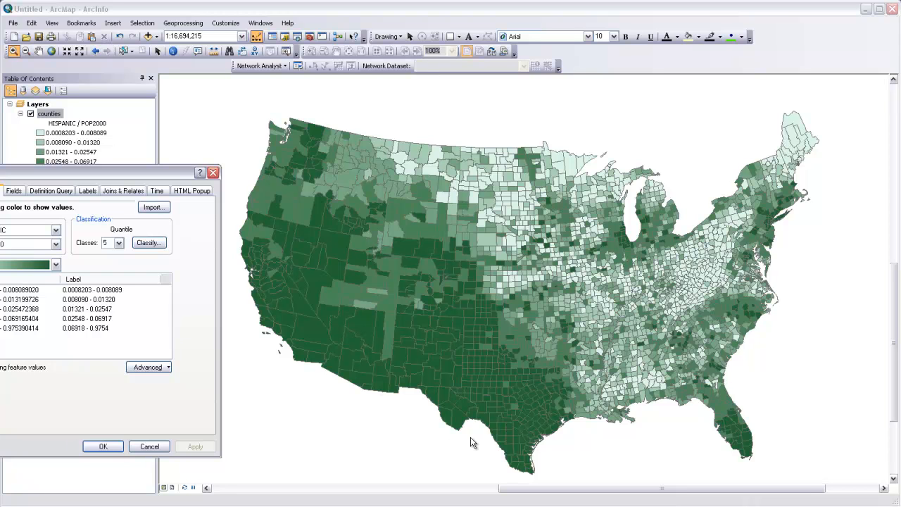
mouse_move(690, 274)
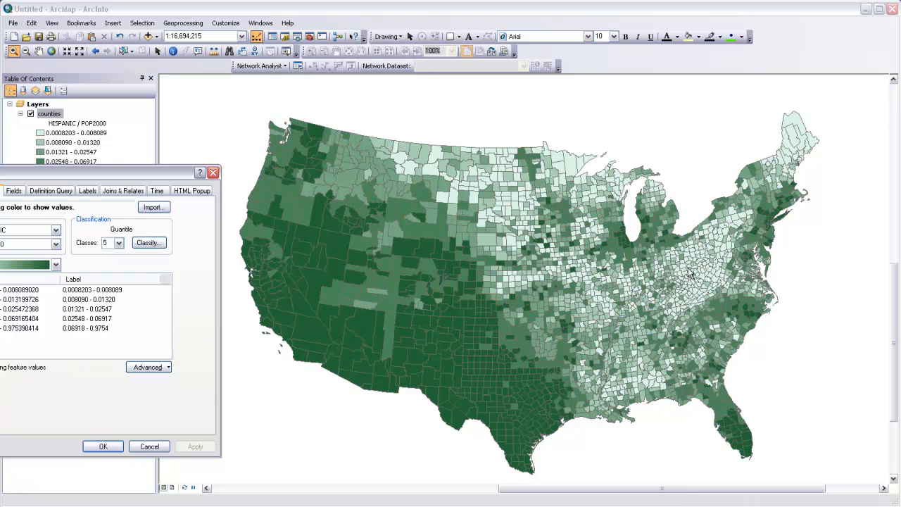
mouse_move(707, 270)
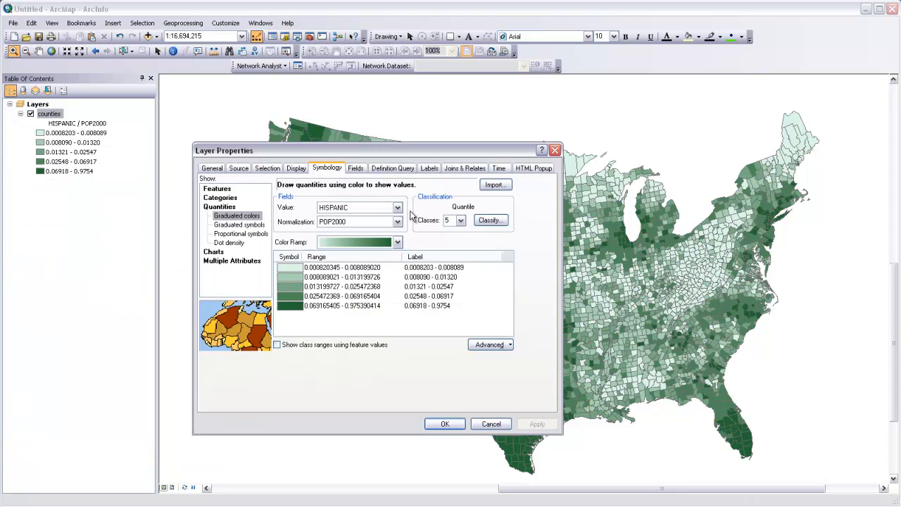
left_click(490, 219)
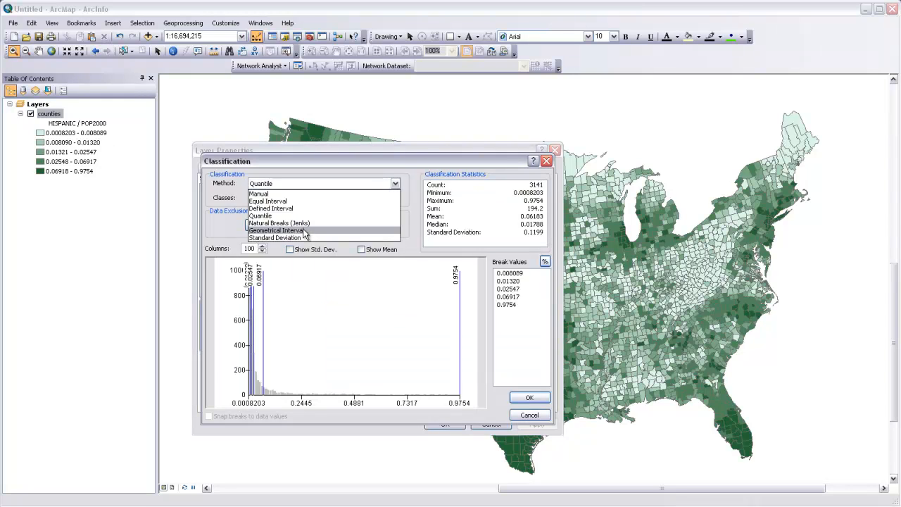
left_click(275, 231)
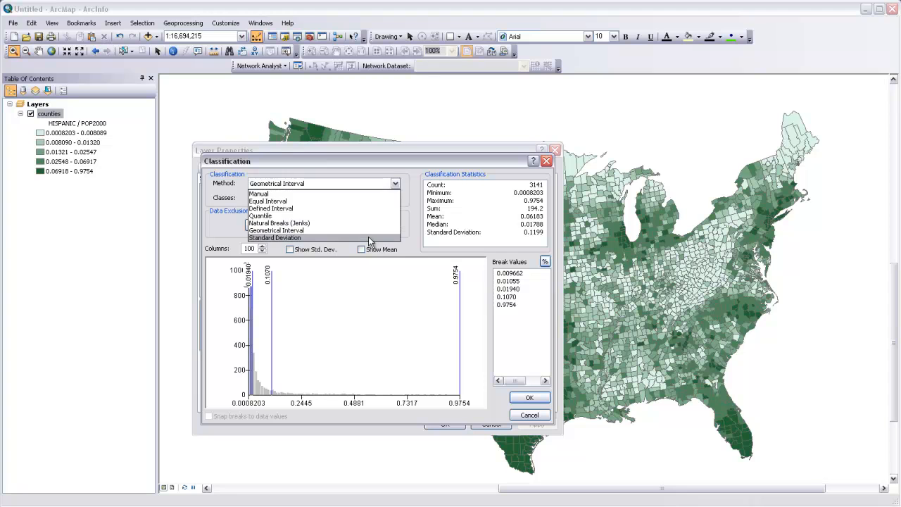
left_click(275, 236)
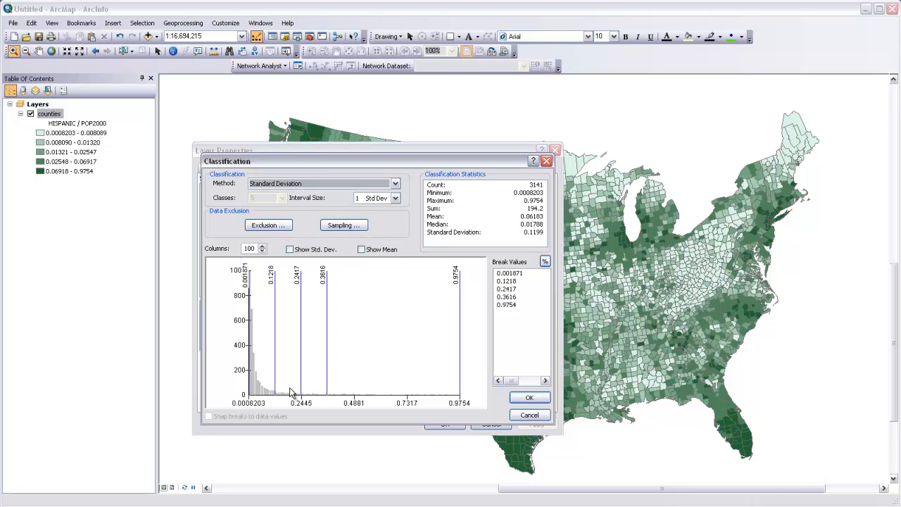
mouse_move(310, 400)
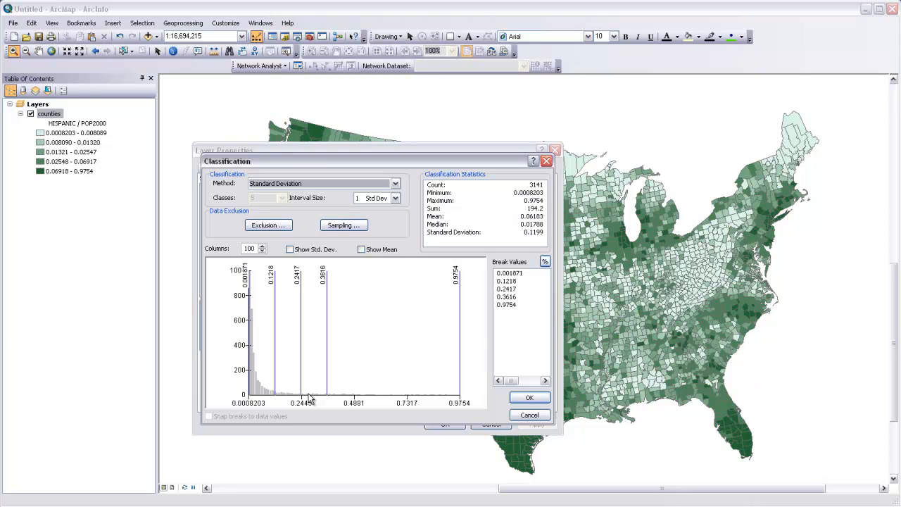
mouse_move(312, 397)
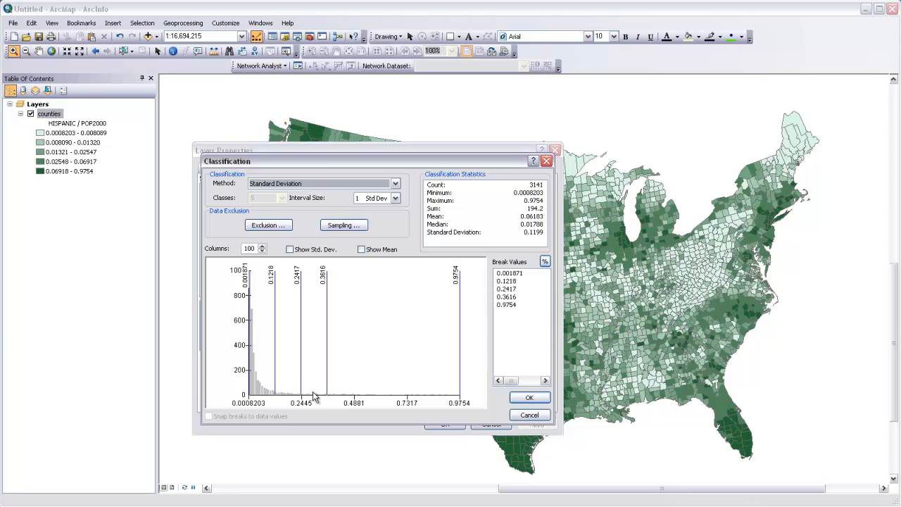
left_click(394, 183)
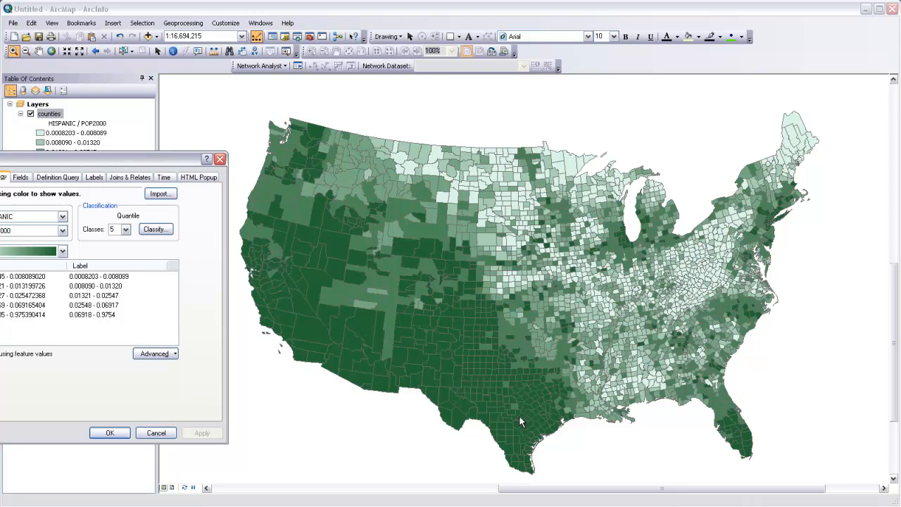
mouse_move(450, 340)
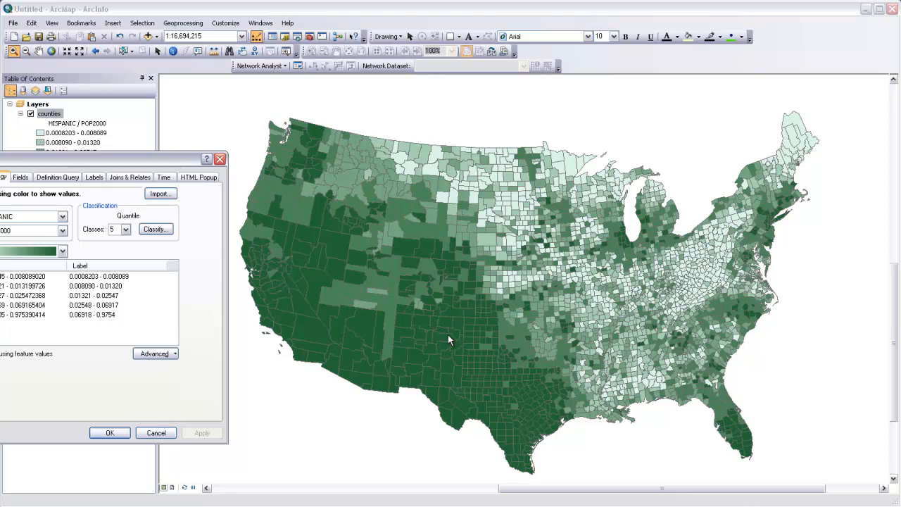
mouse_move(439, 276)
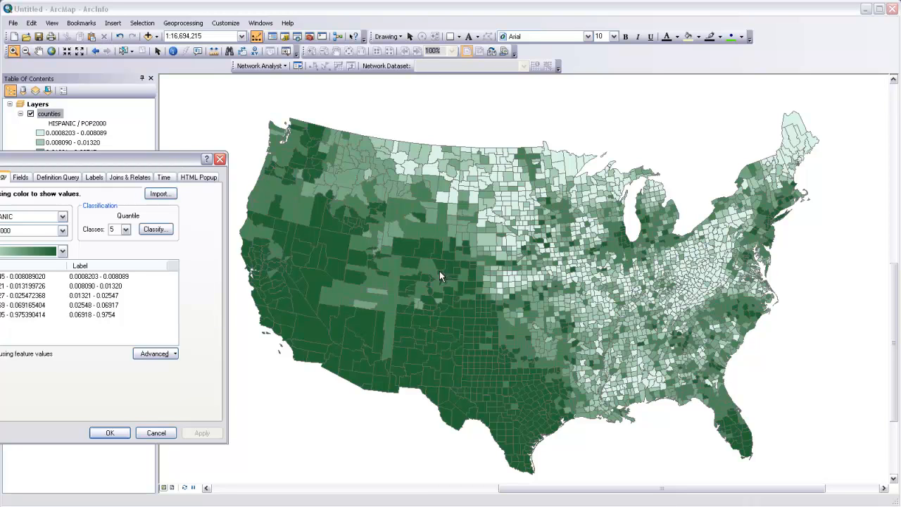
mouse_move(493, 422)
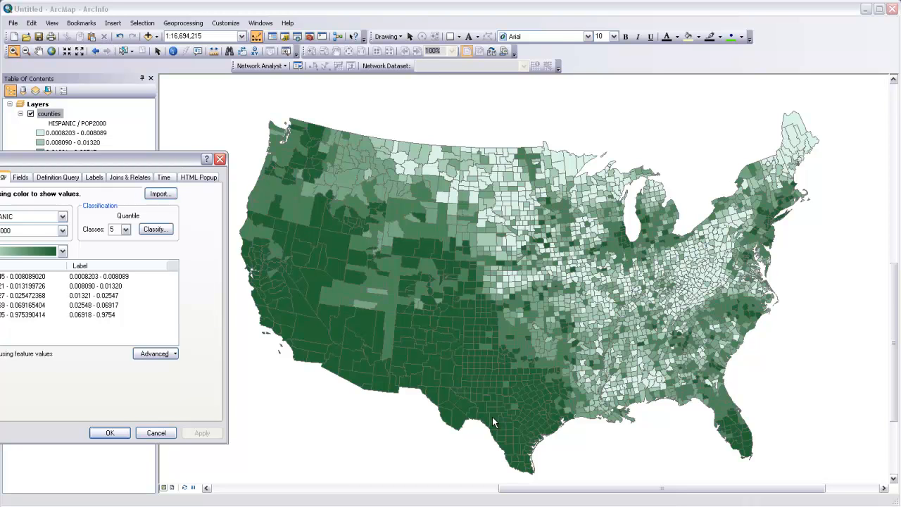
mouse_move(138, 191)
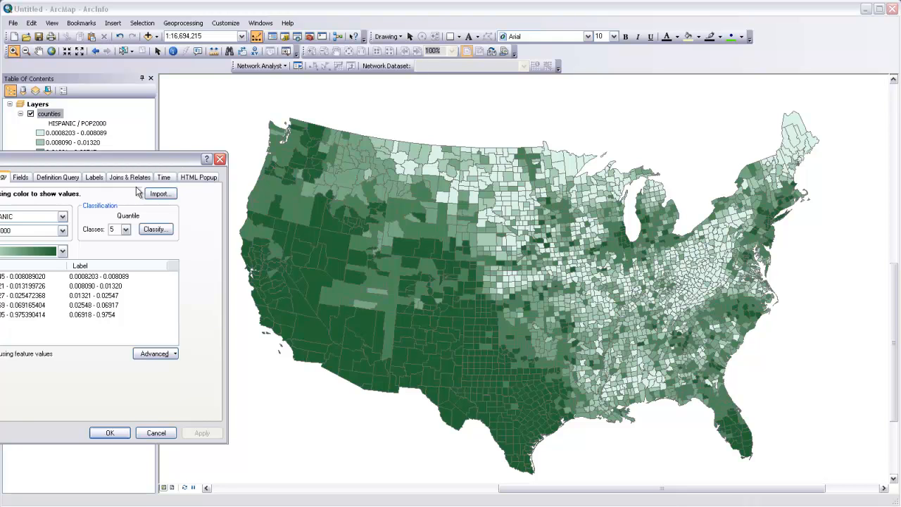
- Return to the classification settings to switch back to Natural Breaks (Jenks) with five classes
left_click(155, 228)
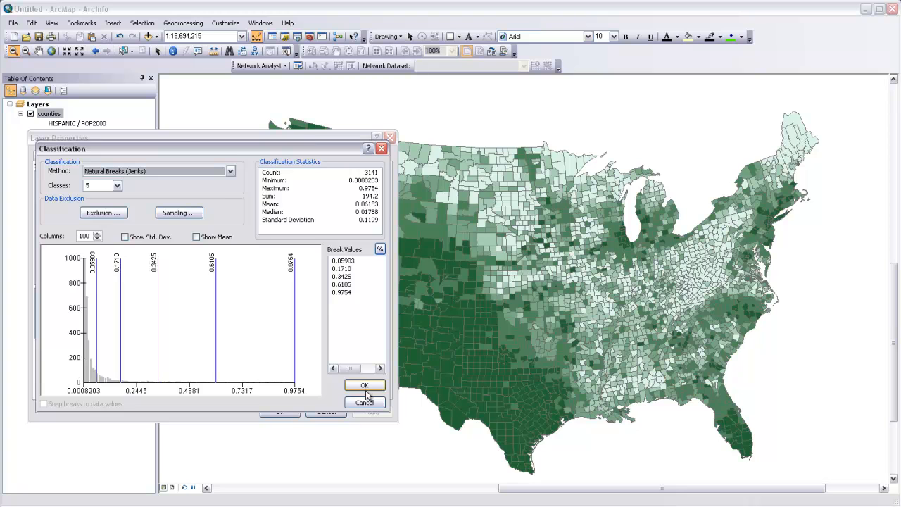
- Confirm the Natural Breaks (Jenks) classification and review the darkest shares in the Southwest
left_click(363, 386)
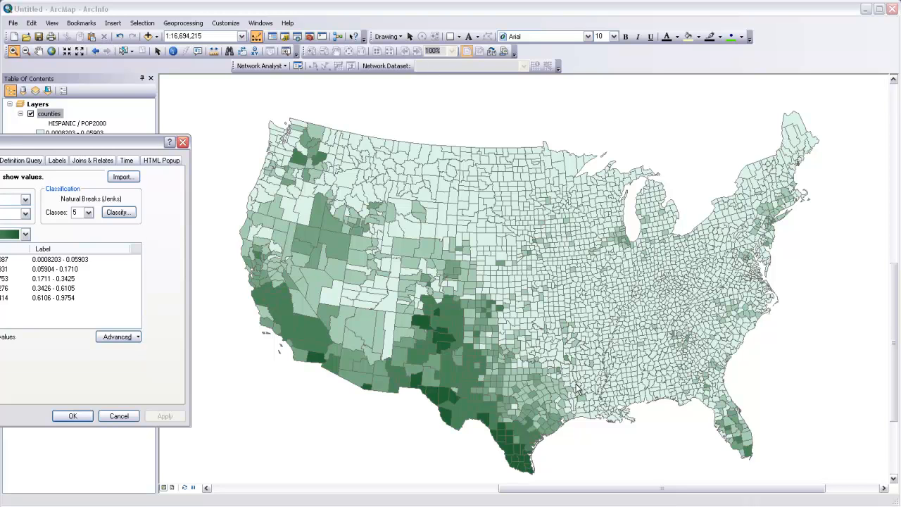
mouse_move(761, 307)
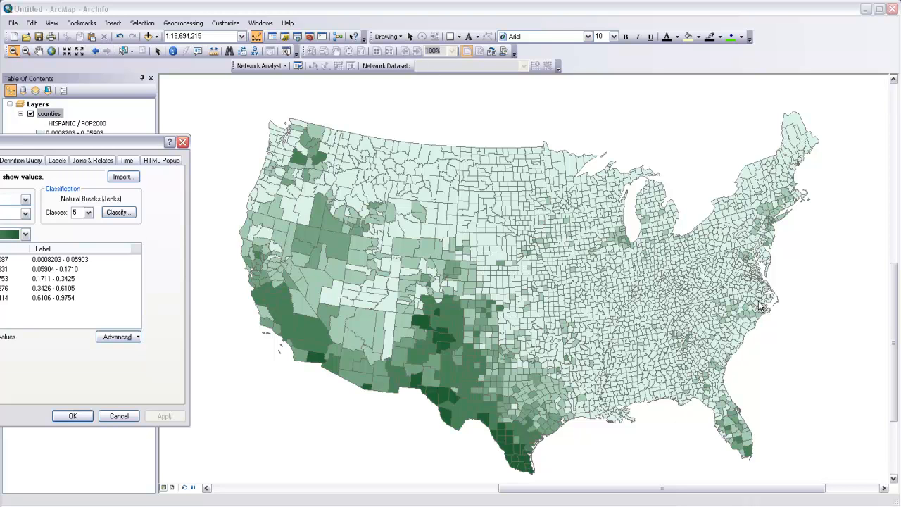
mouse_move(760, 186)
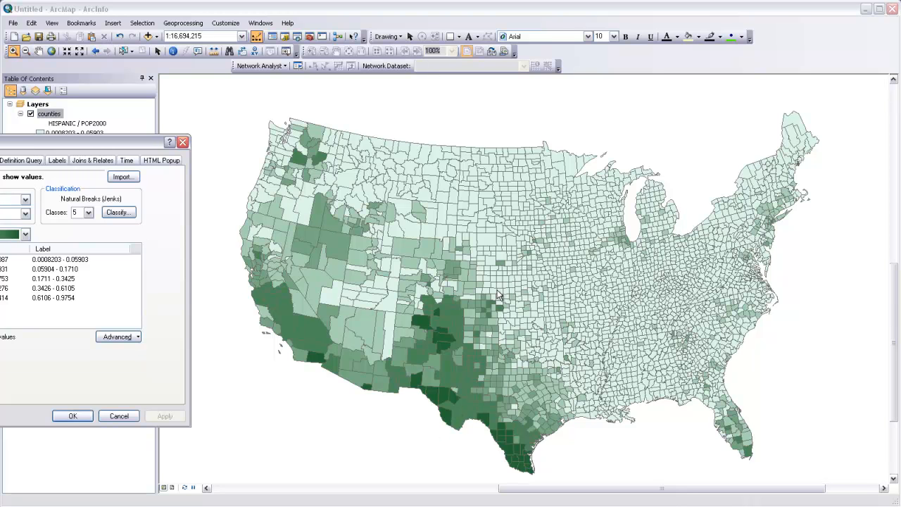
mouse_move(394, 398)
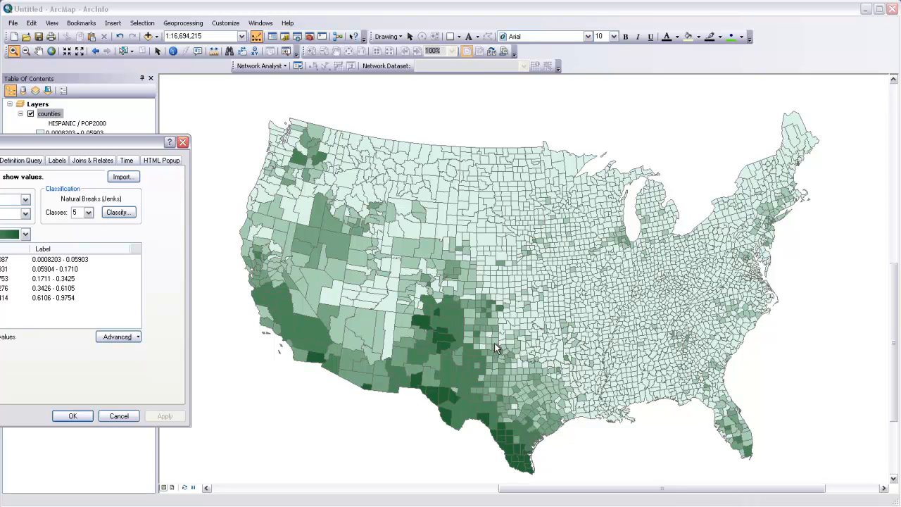
mouse_move(514, 226)
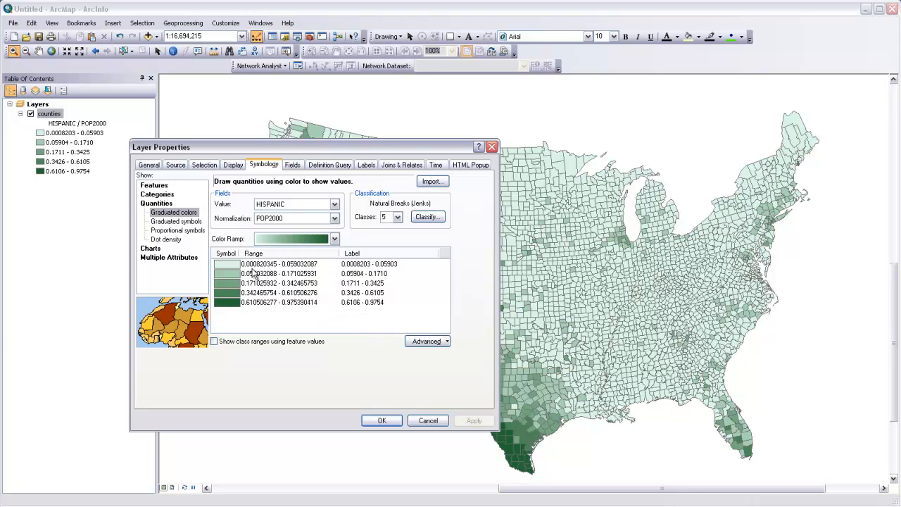
double_click(279, 274)
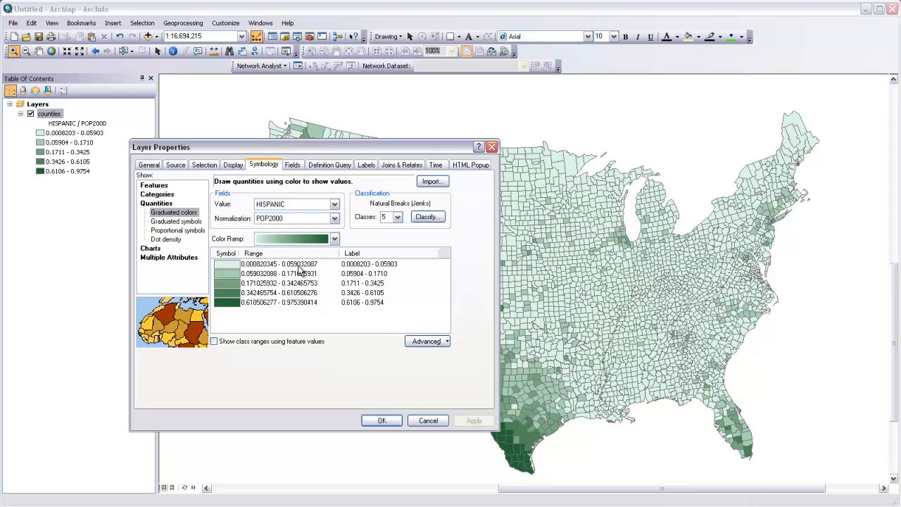
double_click(289, 291)
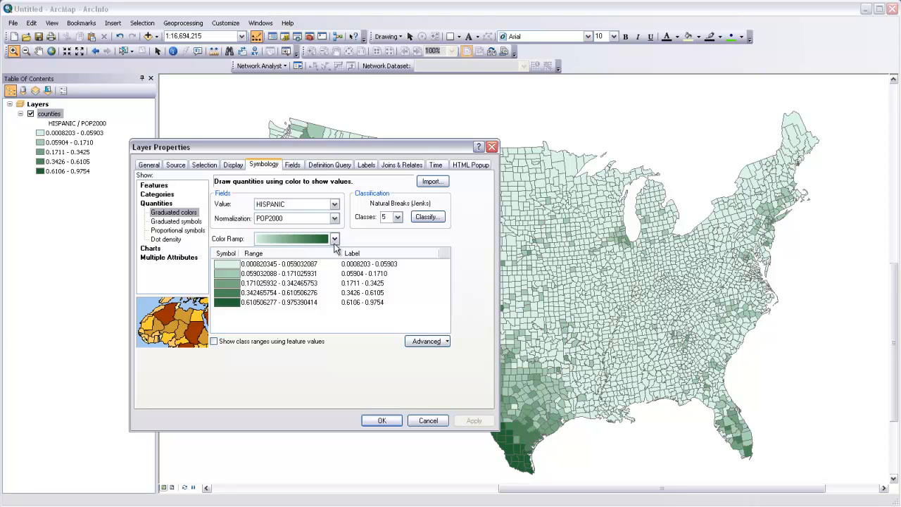
left_click(333, 238)
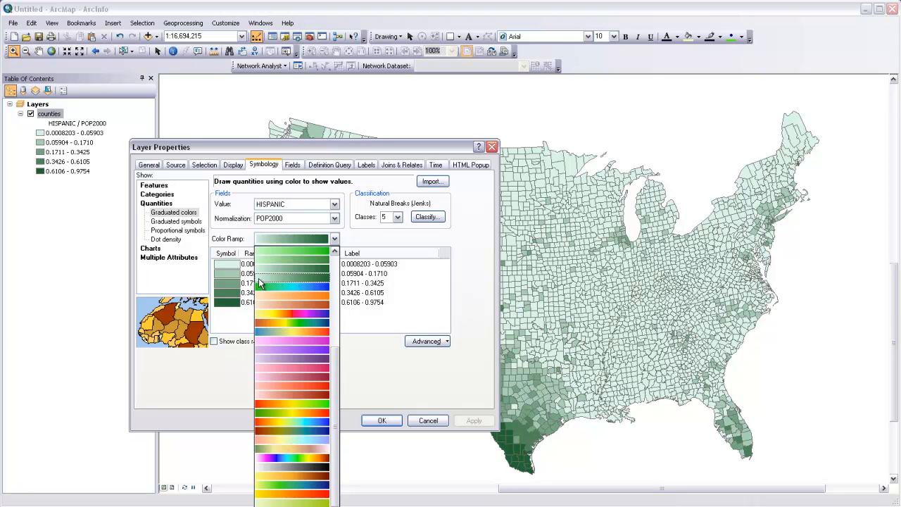
mouse_move(321, 283)
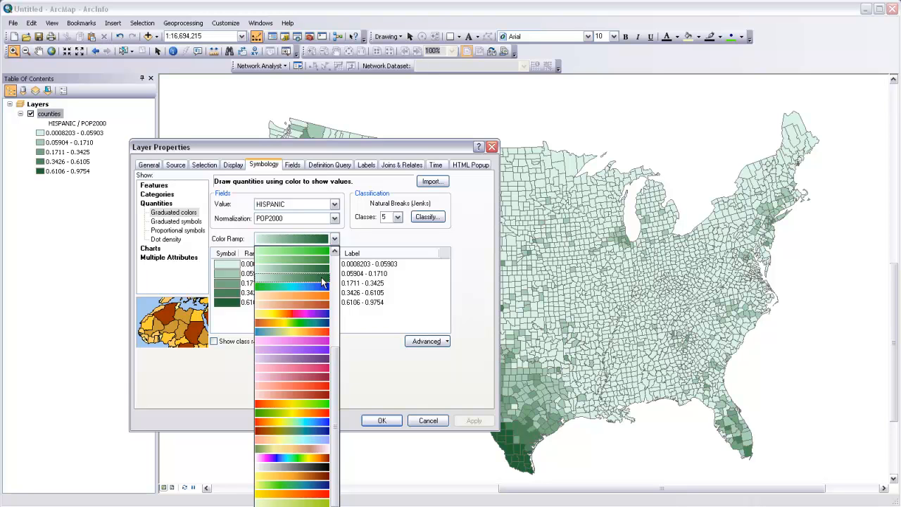
left_click(292, 273)
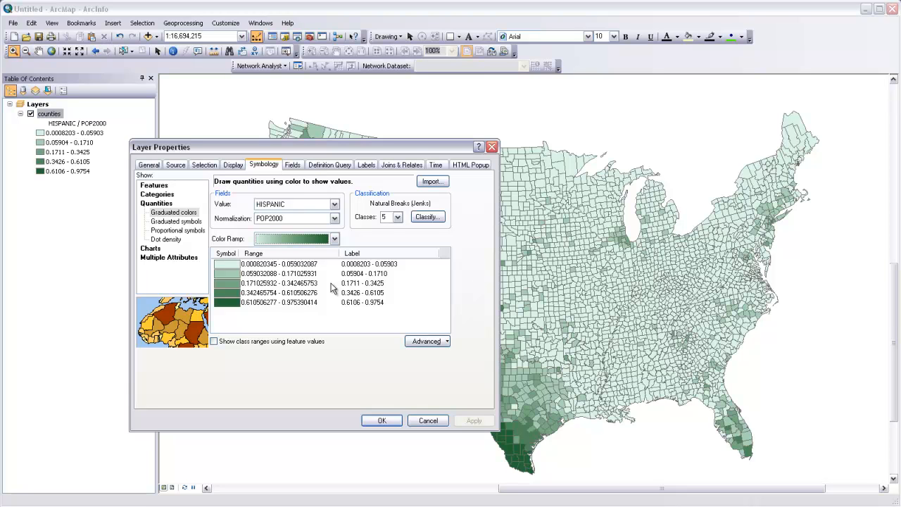
left_click(334, 239)
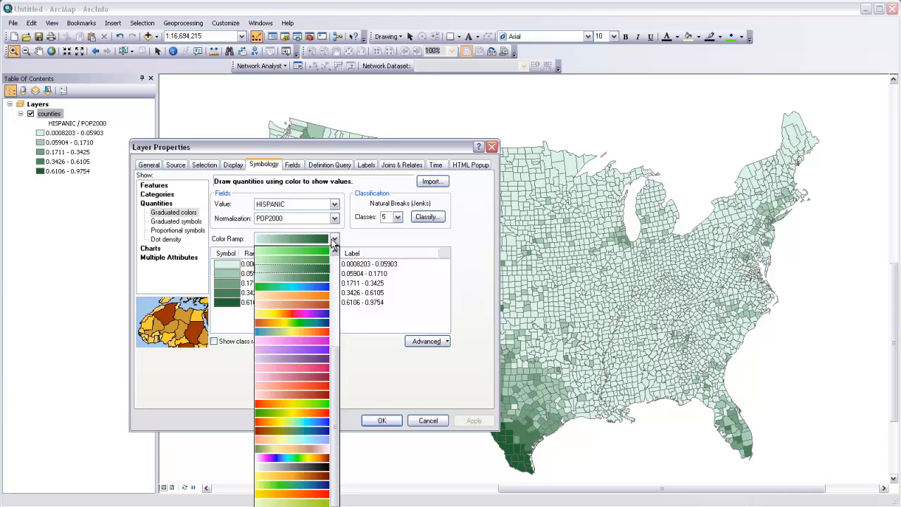